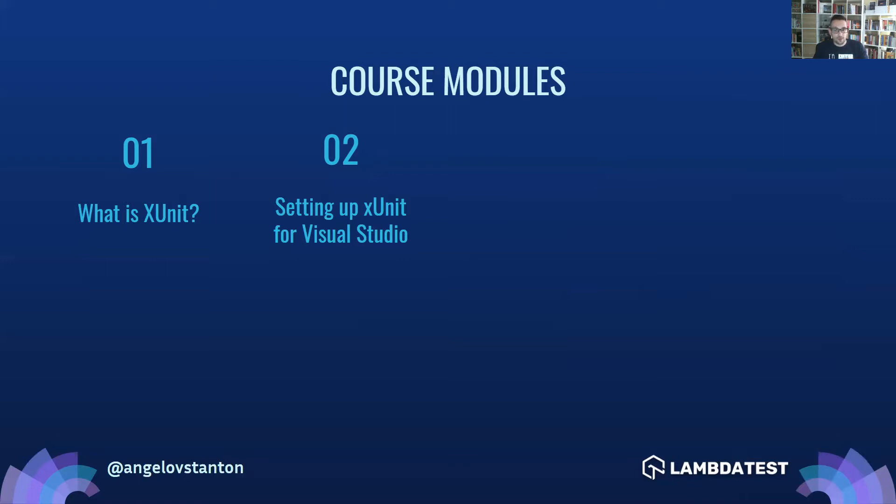
Advance past the course modules slide and switch to the Visual Studio window.
key(Right)
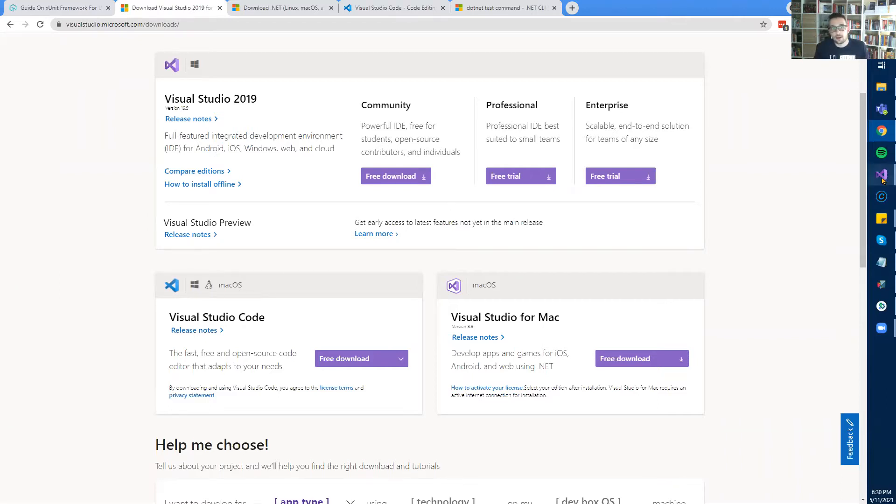
click(882, 174)
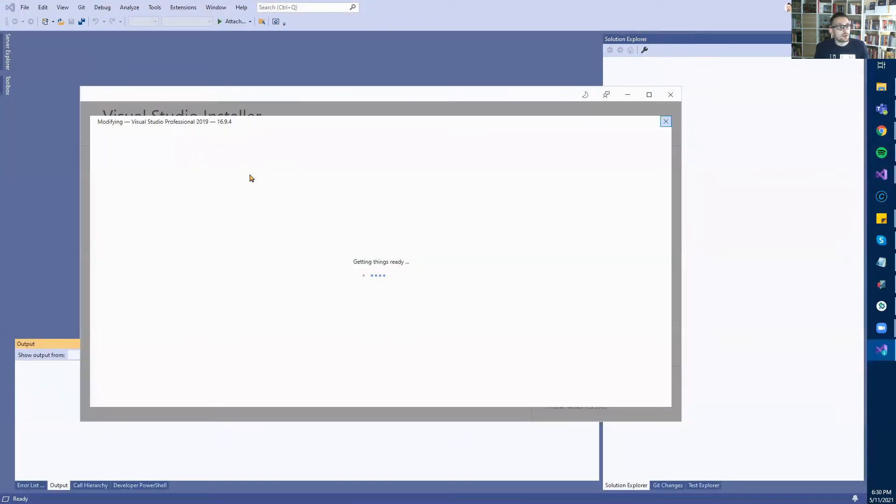
mouse_move(205, 346)
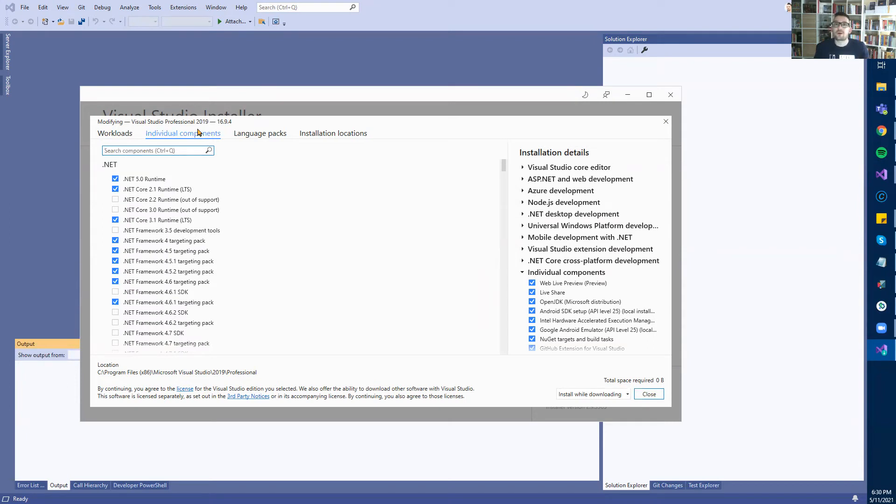
mouse_move(144, 178)
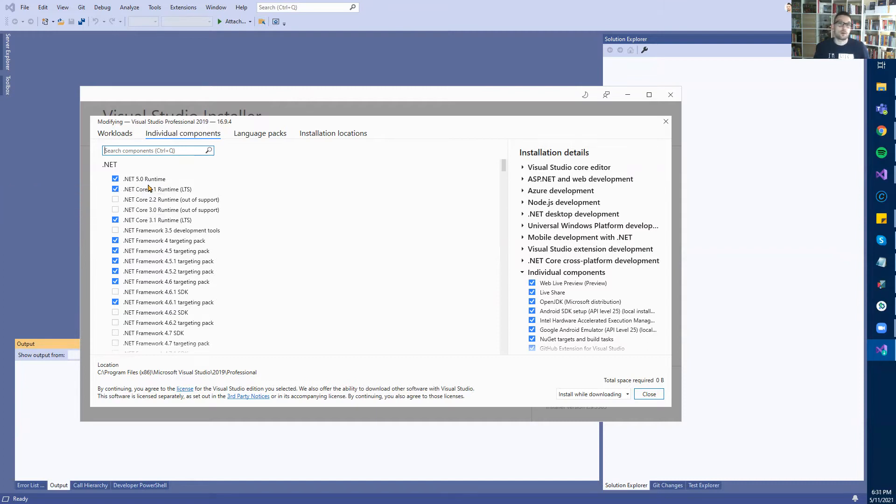
mouse_move(144, 178)
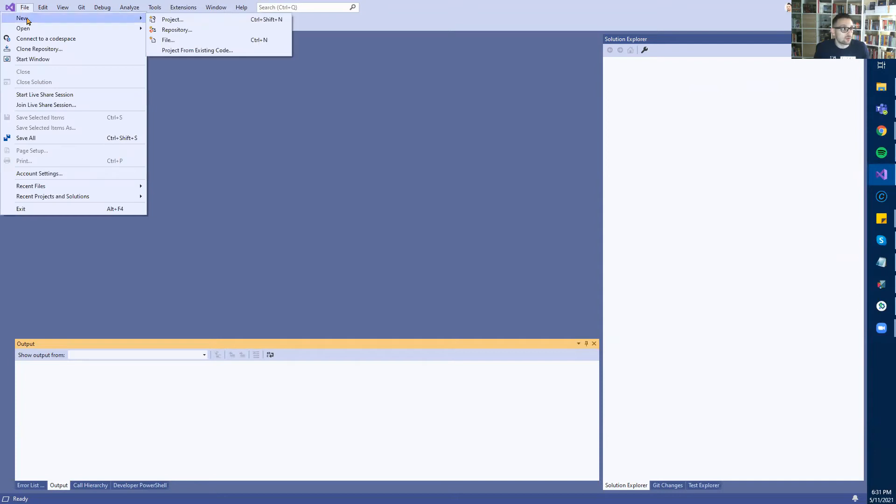
mouse_move(174, 19)
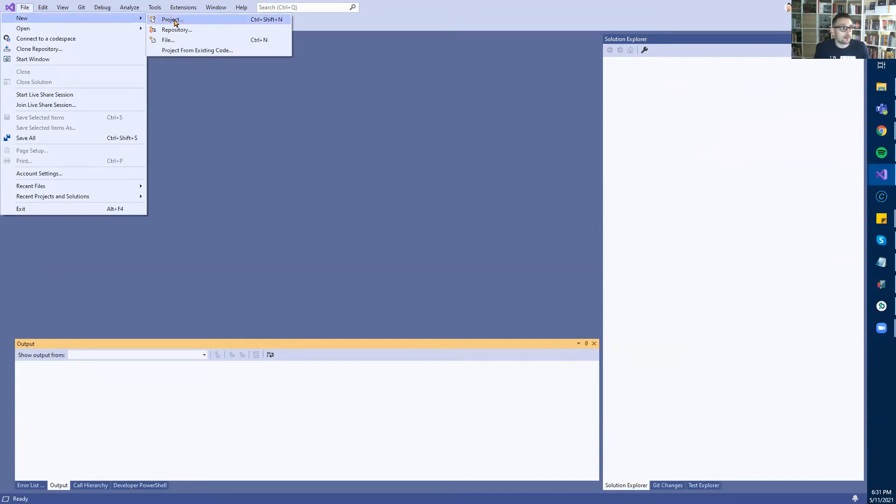
Start a new project, search templates for 'xunit' and pick xUnit Test Project.
click(172, 20)
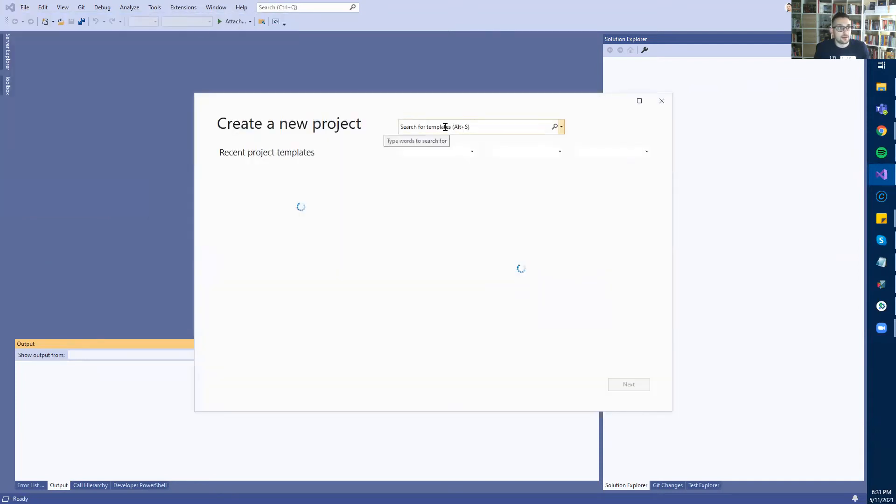
click(477, 126)
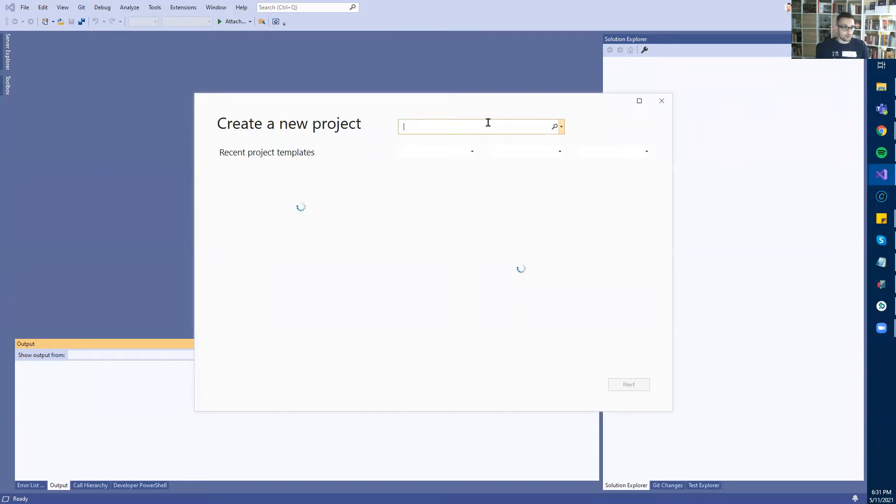
text(xunit test)
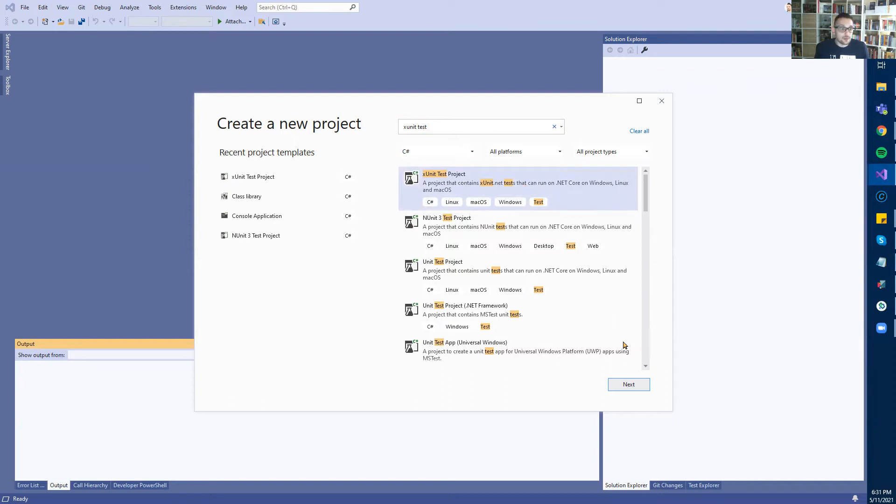
click(628, 384)
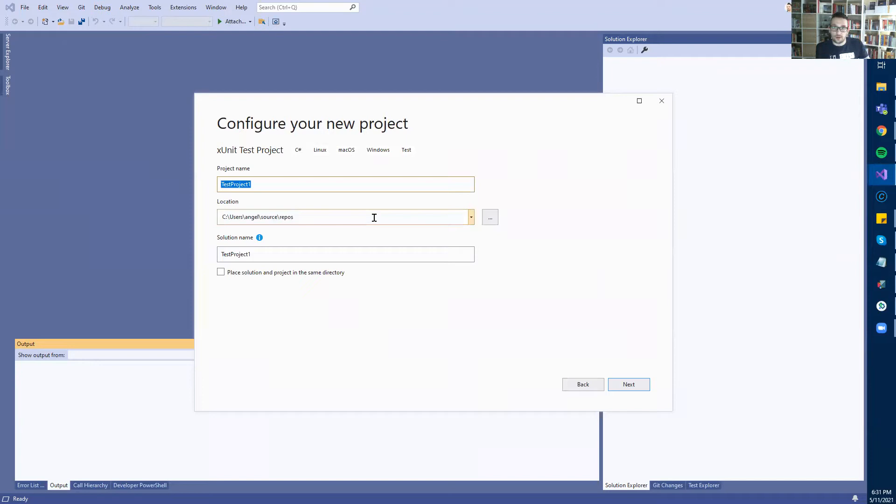
Name the project SampleXUnitTestProject, keep .NET 5.0 as target framework, and create it.
text(SampleXUnit)
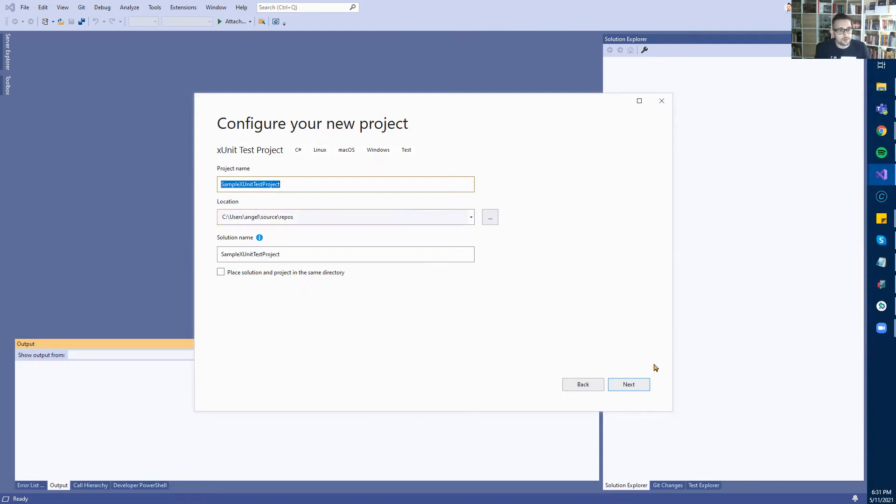
mouse_move(662, 396)
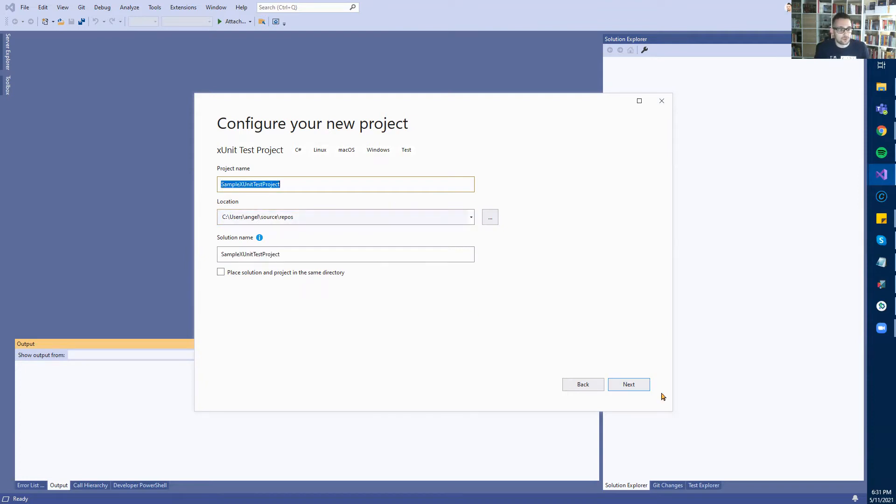
click(628, 384)
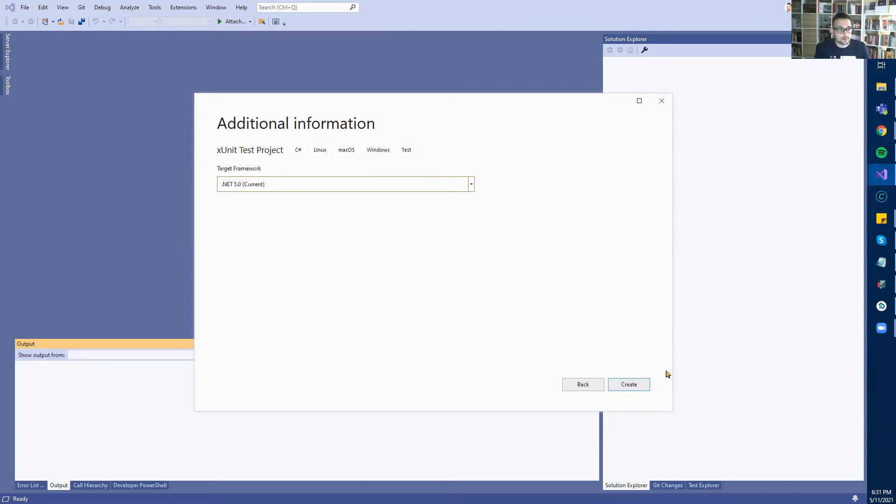
click(470, 183)
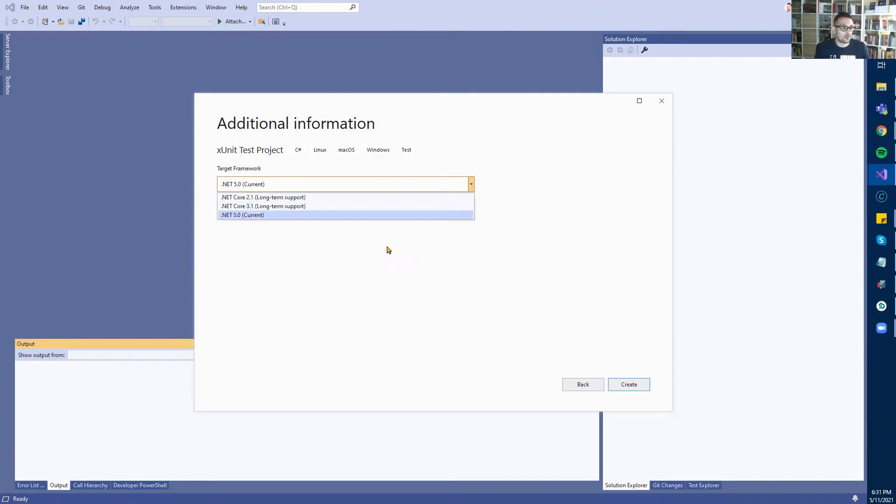
click(241, 215)
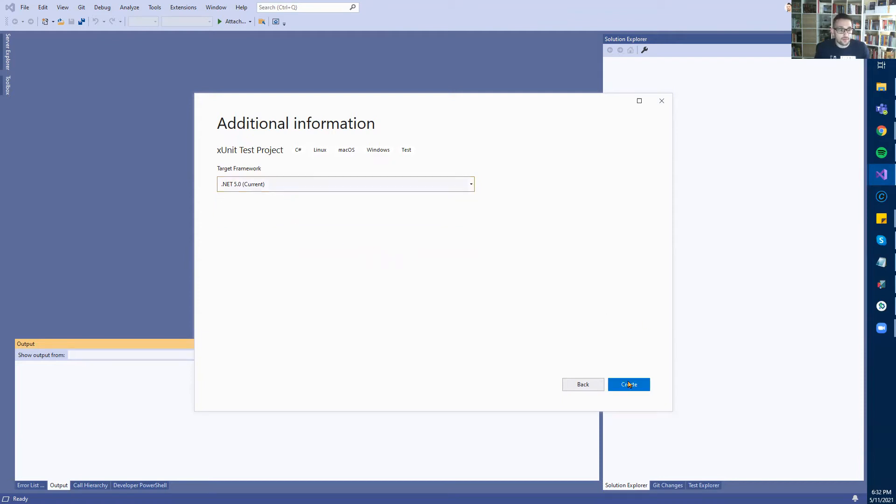
click(629, 384)
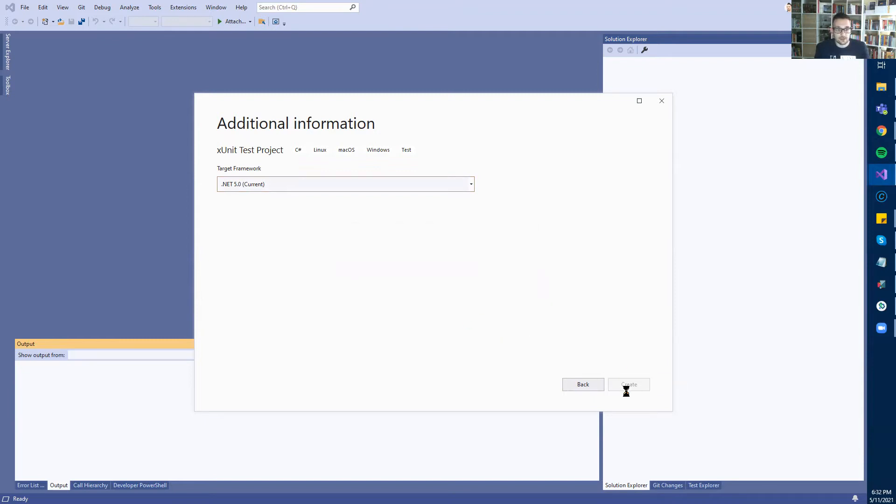
click(628, 385)
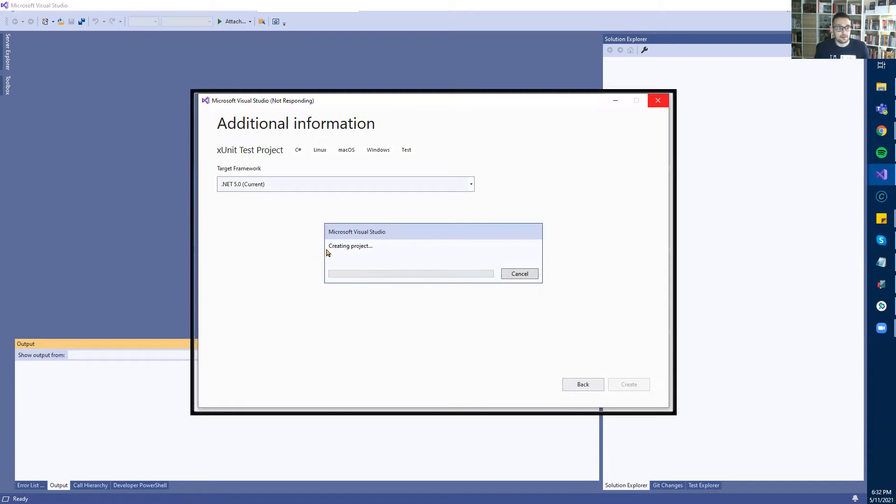
mouse_move(419, 282)
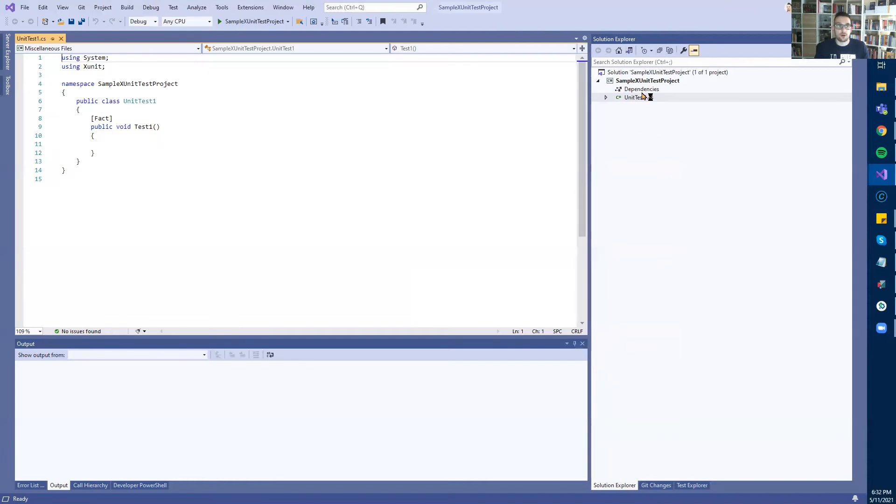
Open the NuGet package manager for Dependencies and view Microsoft.NET.Test.Sdk details.
right_click(641, 89)
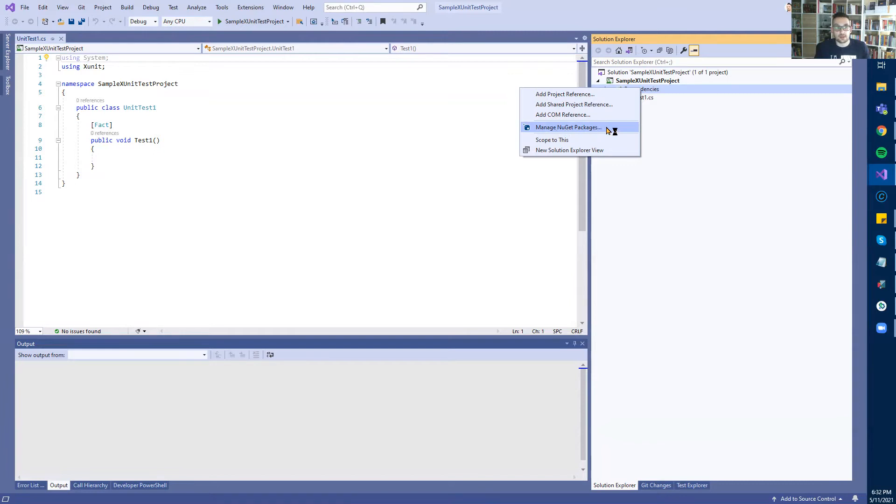
mouse_move(603, 130)
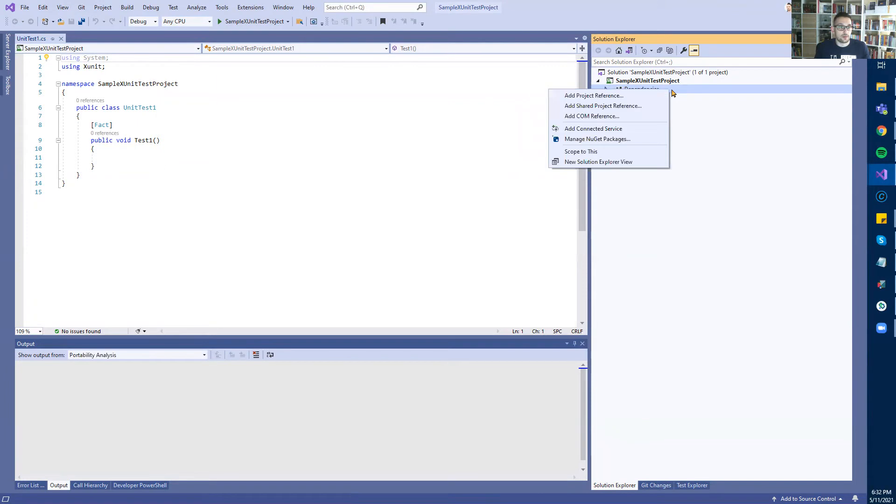
click(595, 146)
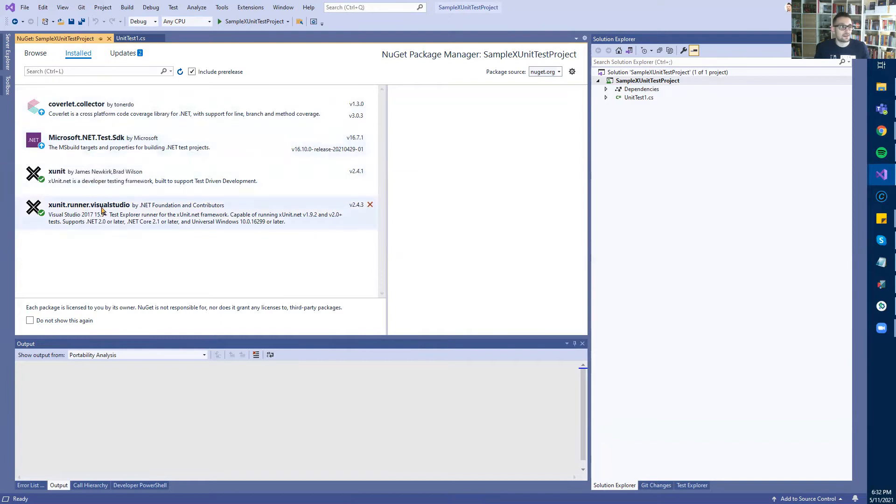
click(86, 142)
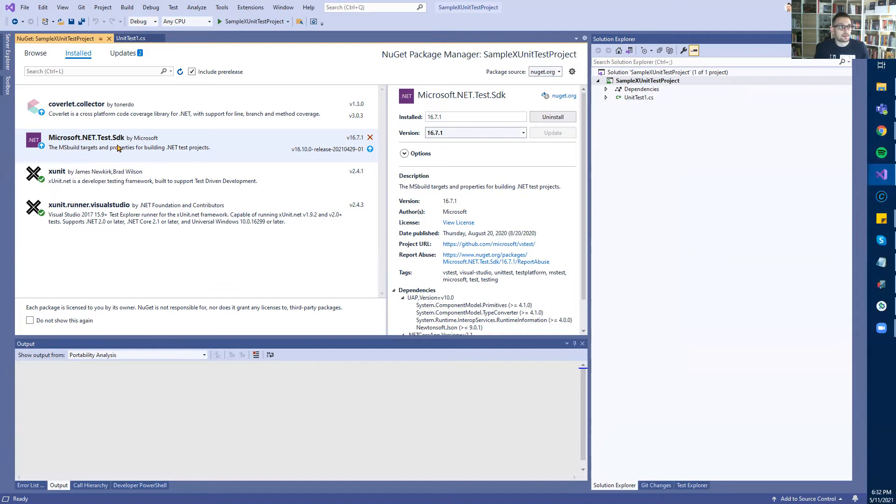
mouse_move(120, 153)
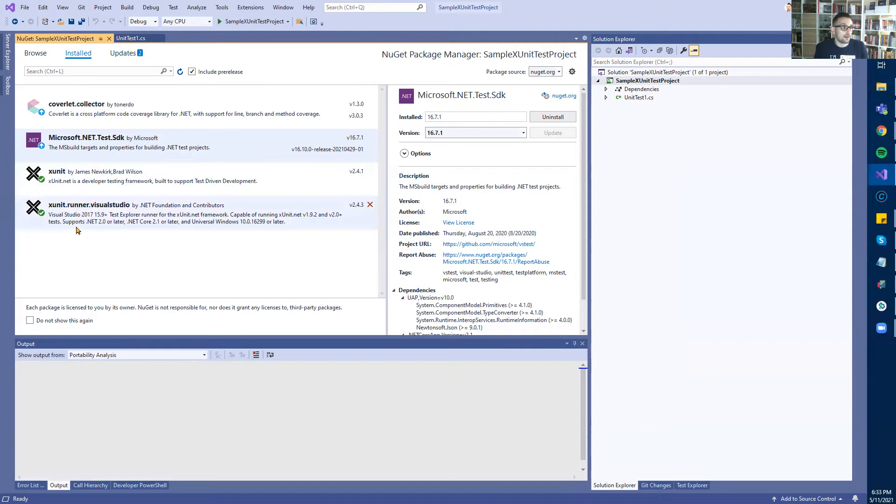
mouse_move(77, 222)
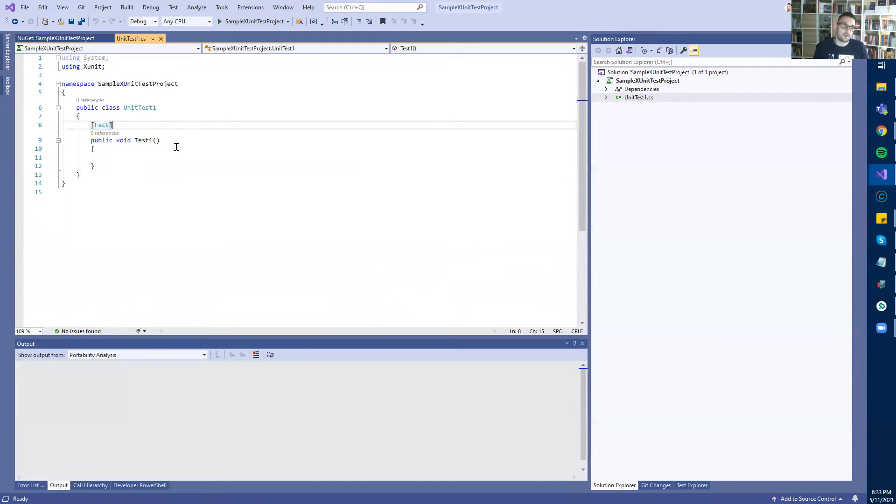
Rename Test1 to FirstTest with Assert.True(true), and add a copied SecondTest fact.
double_click(143, 140)
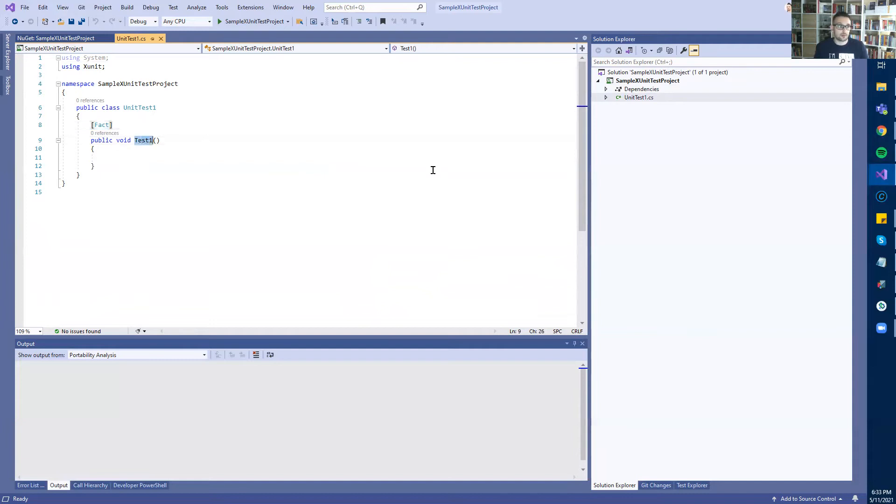
text(First)
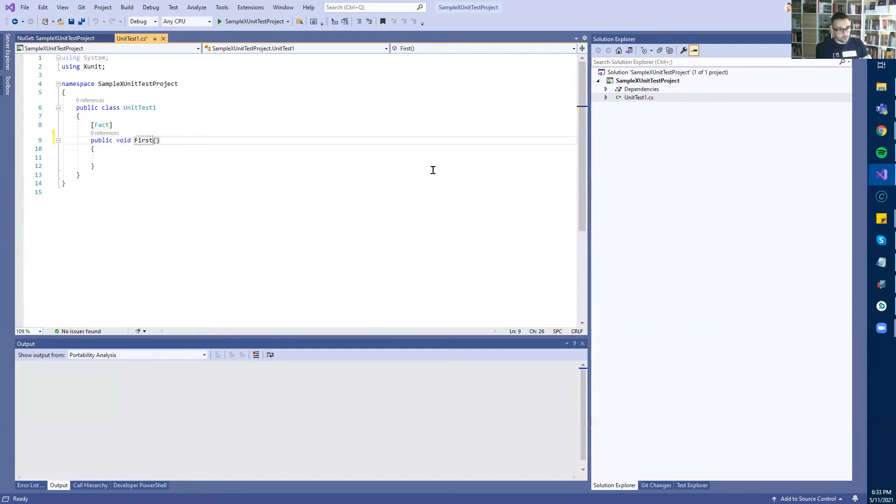
text(Test)
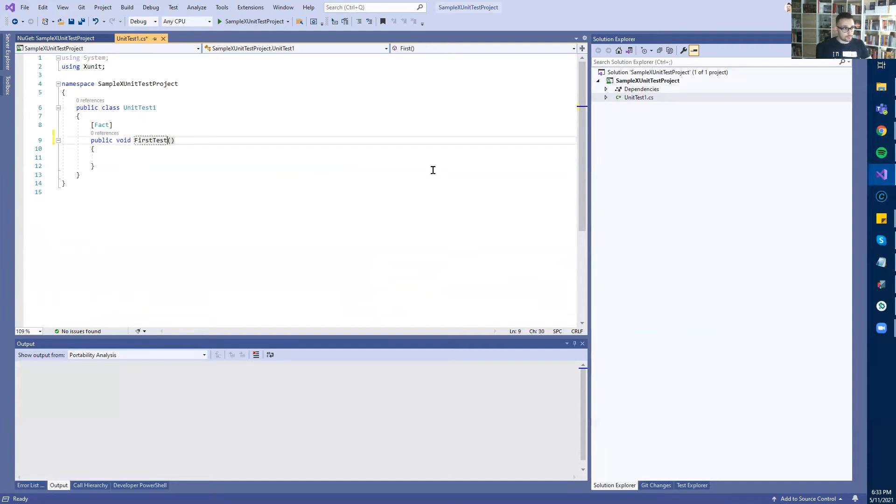
text(Assert.True();/)
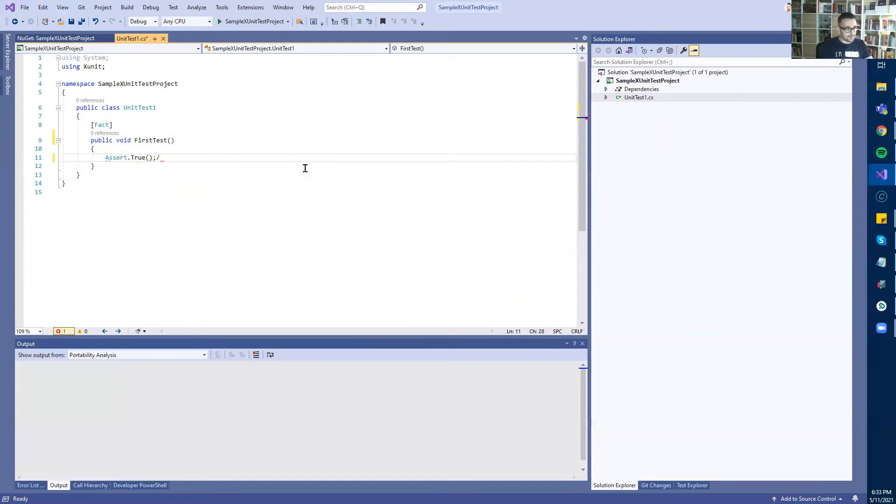
key(BackSpace)
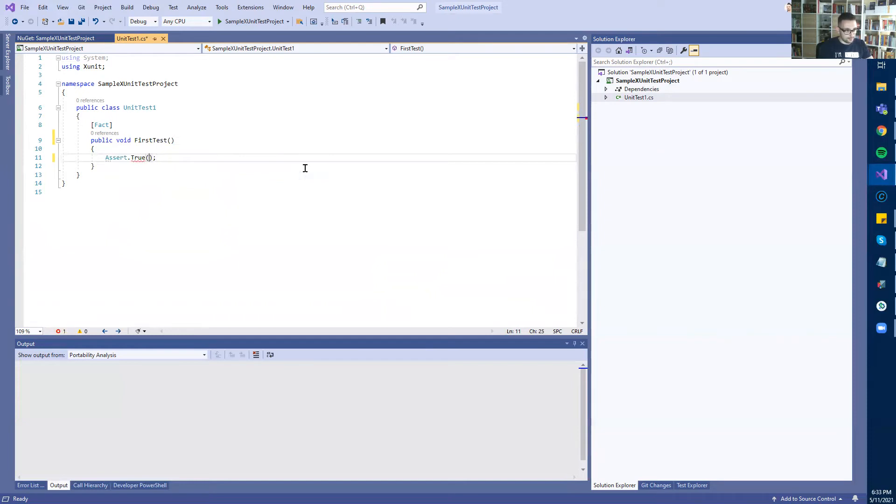
text(true)
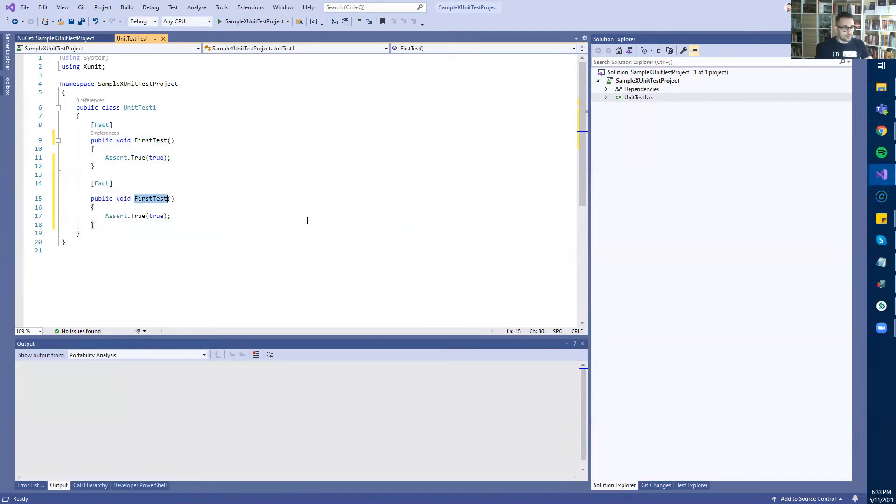
text(SecondTest)
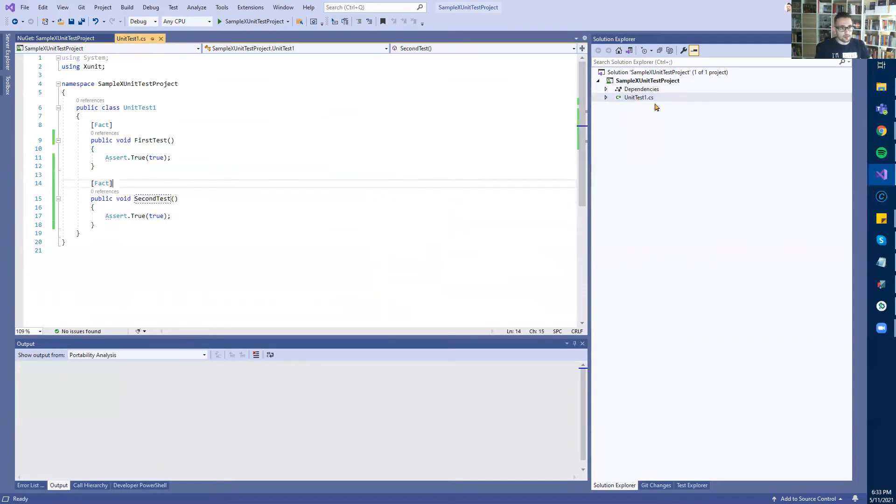
Rename UnitTest1.cs to FirstTestSuite.cs, dismissing the rename-references prompt.
click(639, 97)
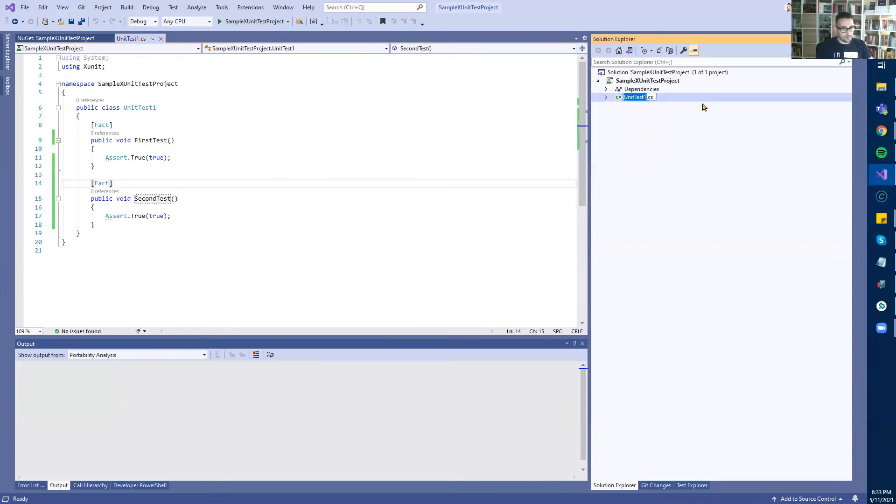
text(FirstTest)
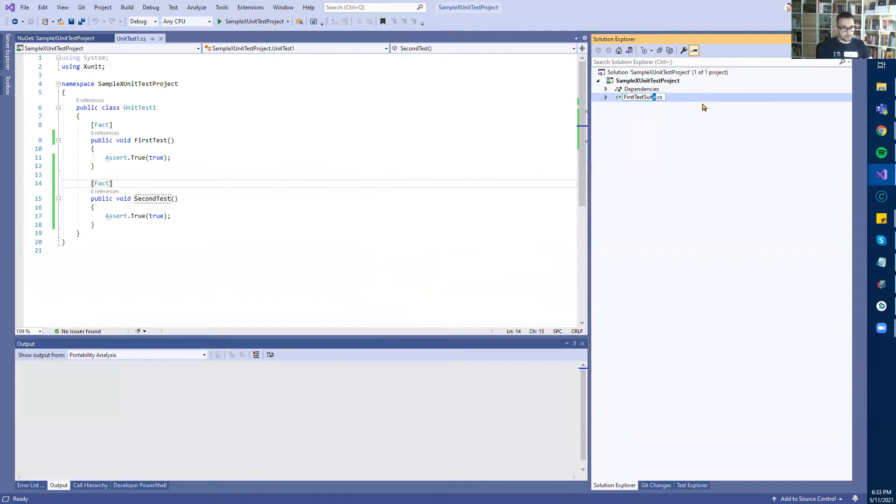
double_click(640, 97)
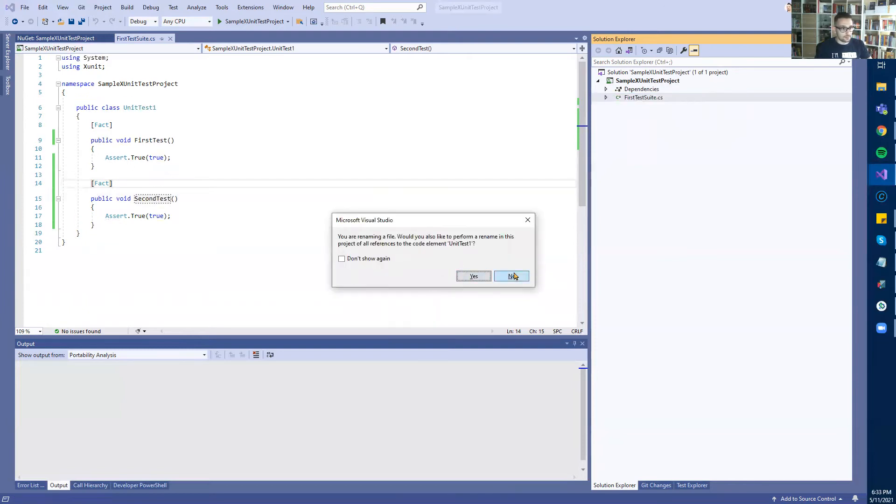
click(511, 275)
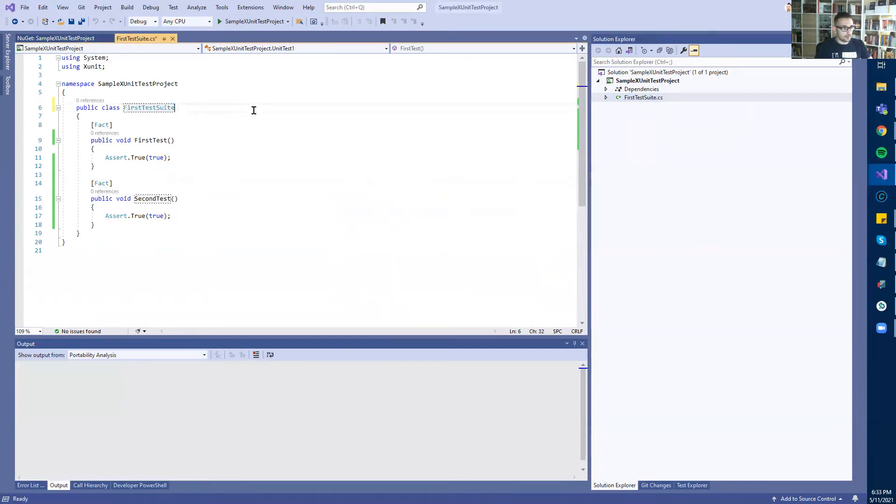
Name the pasted copy SecondTestSuite.cs, removing the ' - Copy' suffix.
click(643, 97)
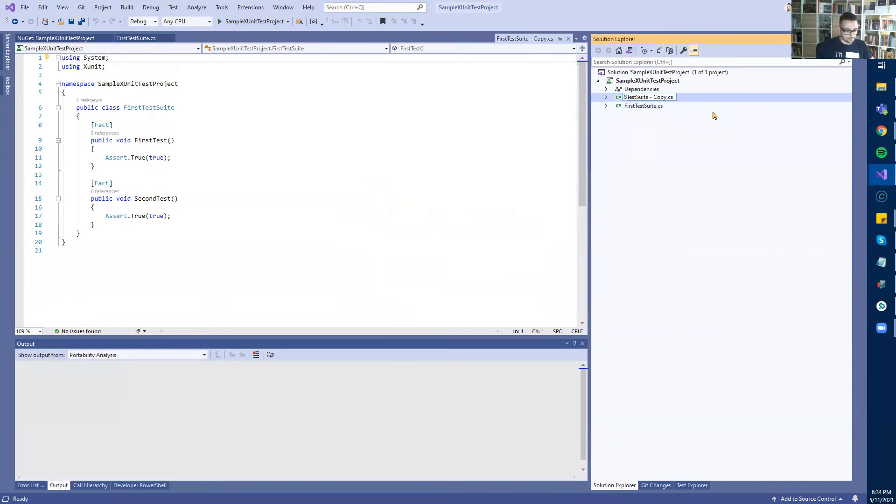
text(SecondTOestSuite - Copy.cs)
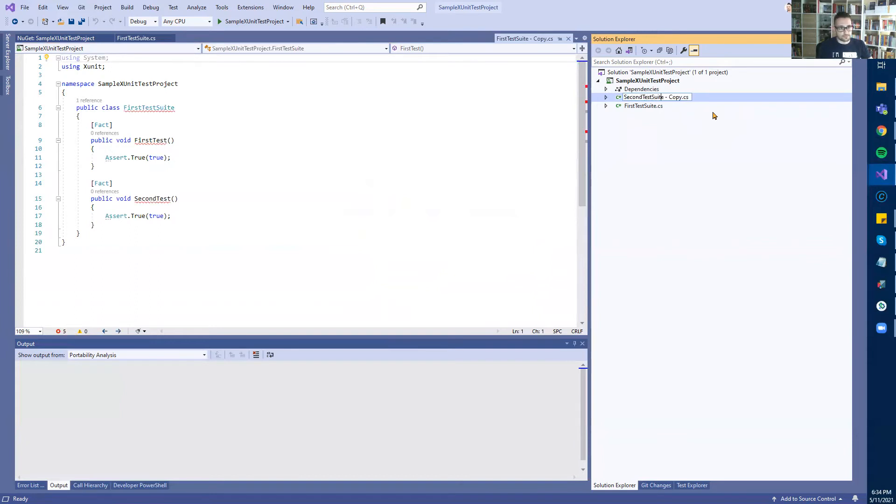
double_click(674, 97)
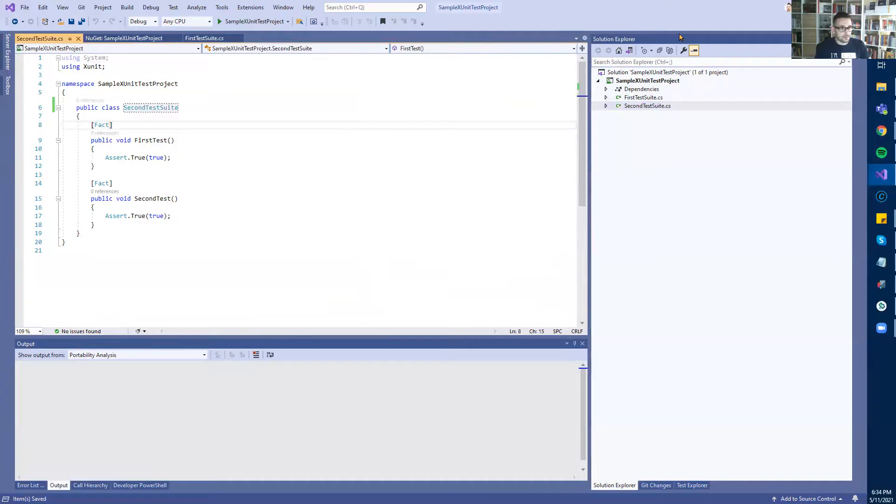
Build SampleXUnitTestProject from Solution Explorer, succeeding with 0 warnings and 0 errors.
right_click(648, 79)
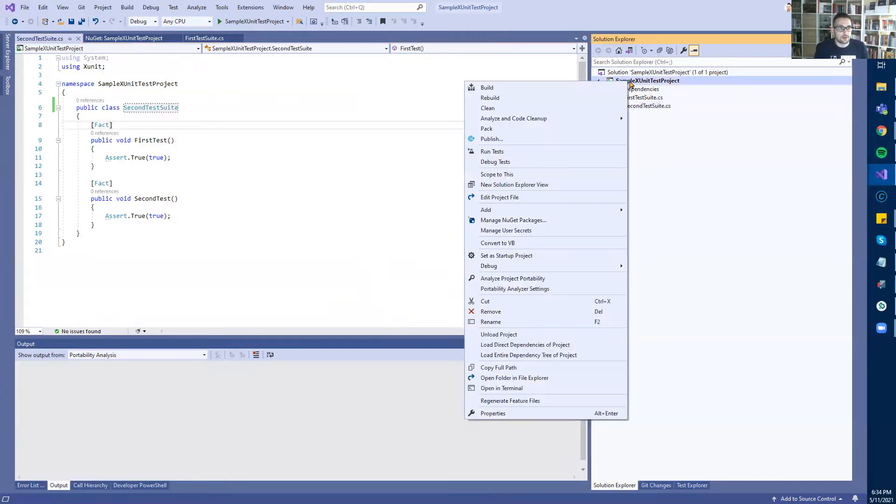
click(486, 87)
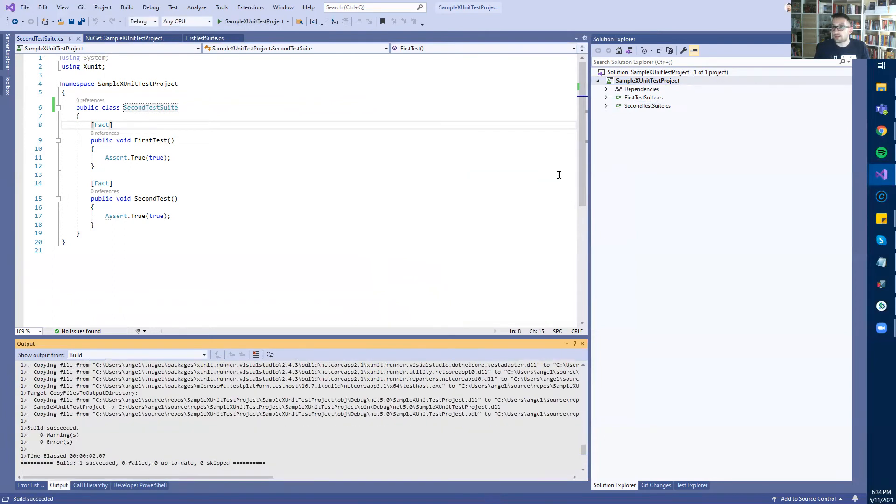
mouse_move(368, 187)
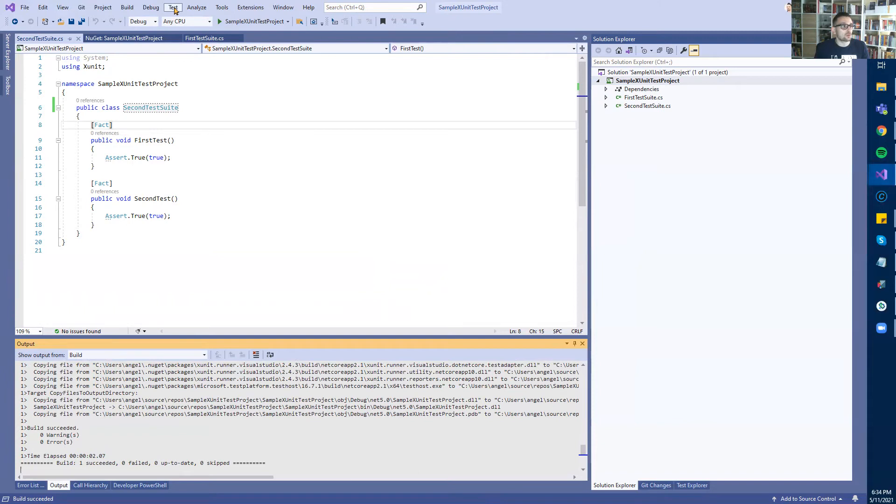
click(172, 7)
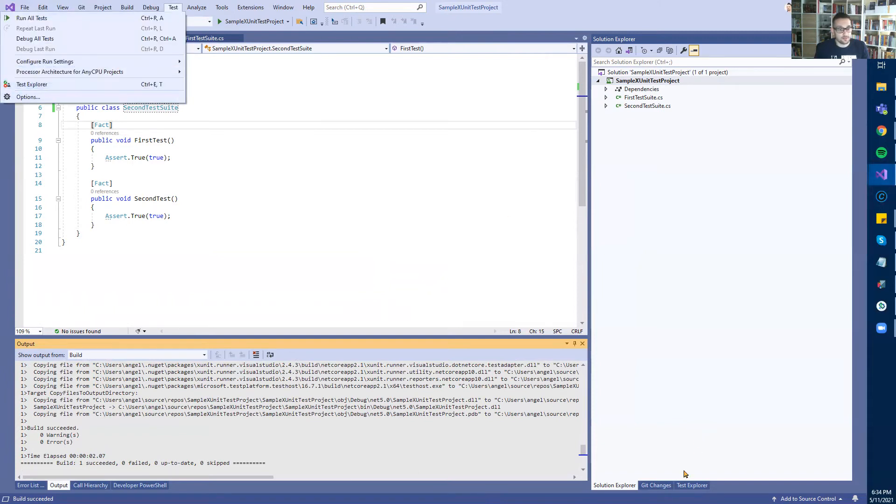
Run all four tests from the project node in Test Explorer and inspect SecondTestSuite results.
click(32, 84)
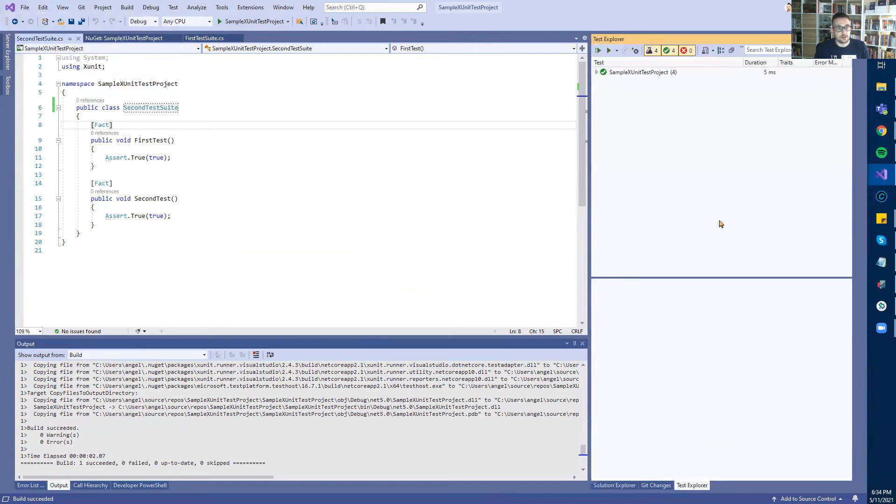
click(598, 72)
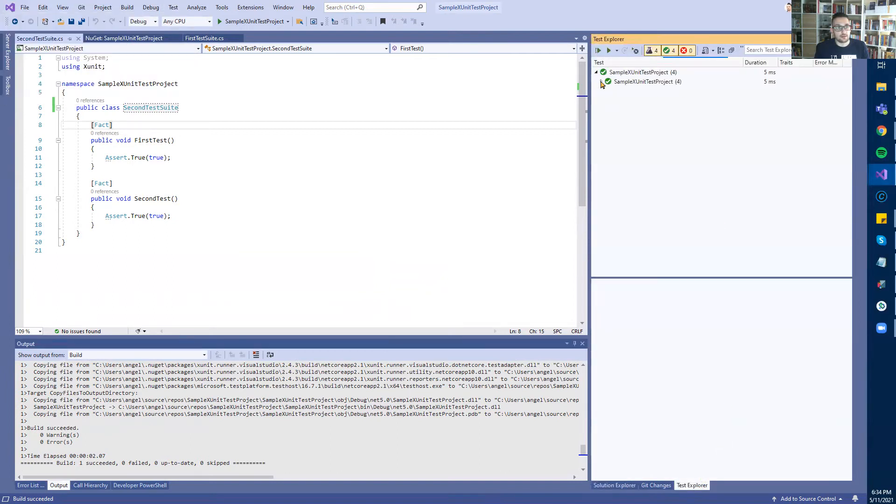
click(605, 82)
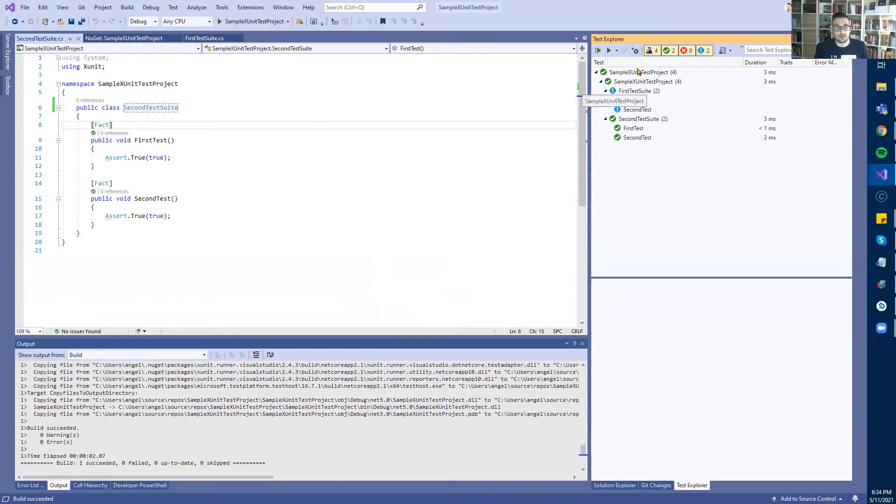
right_click(640, 72)
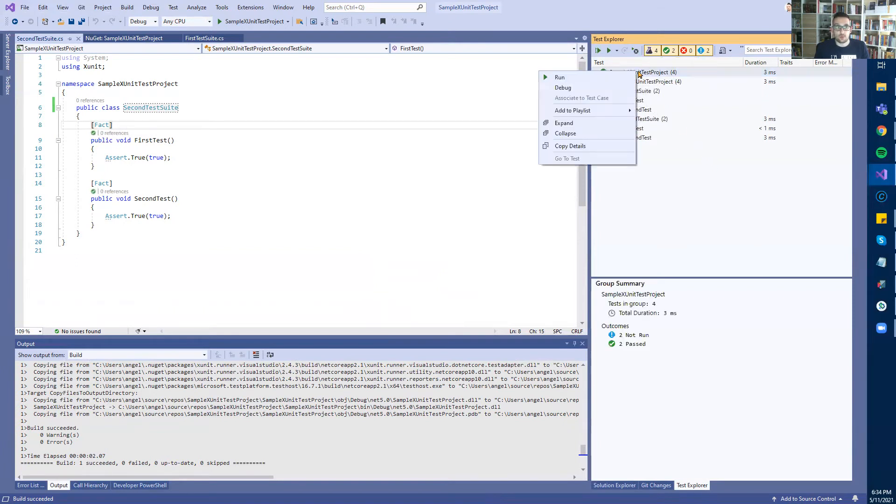
click(560, 77)
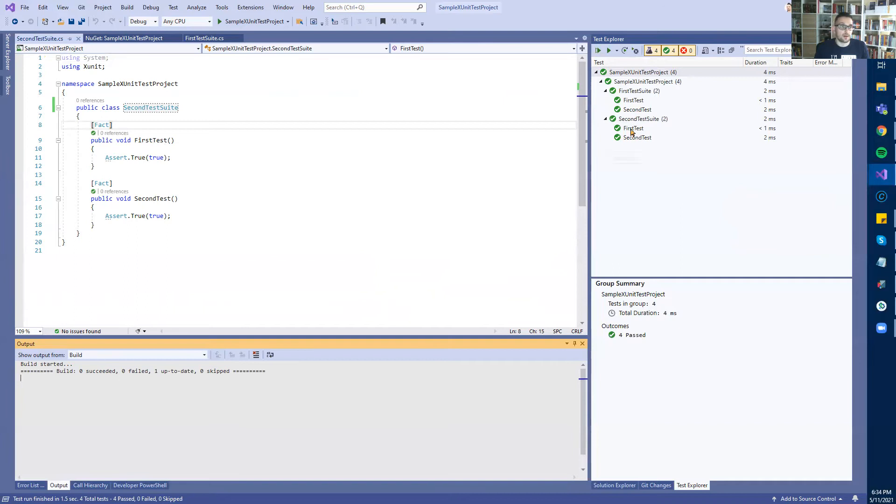
click(633, 128)
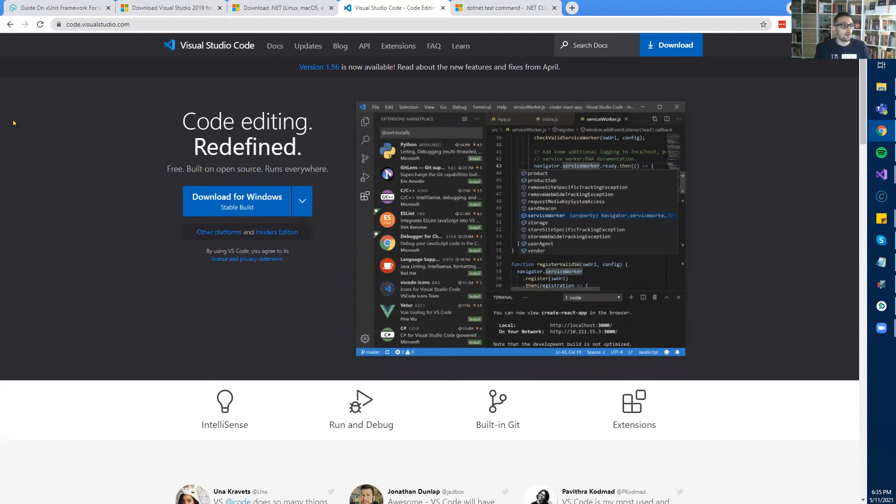
View the .NET 5.0 recommended release on the Download .NET tab, then switch windows.
click(280, 7)
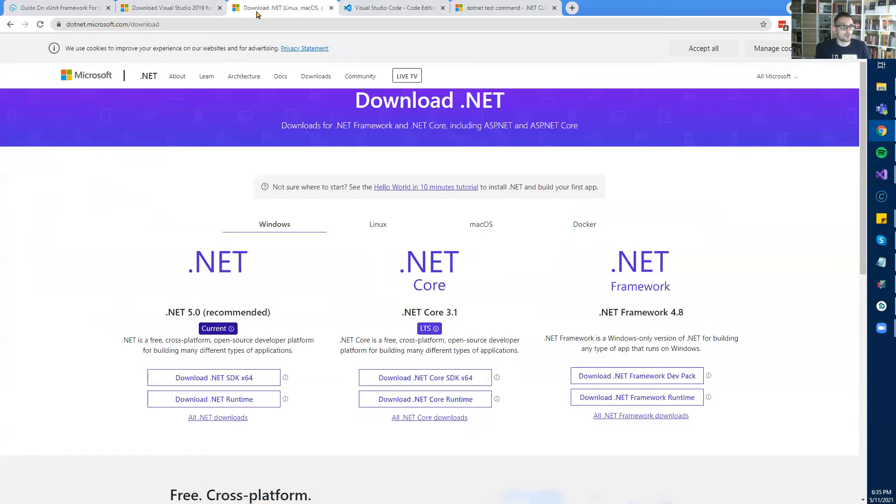
mouse_move(434, 91)
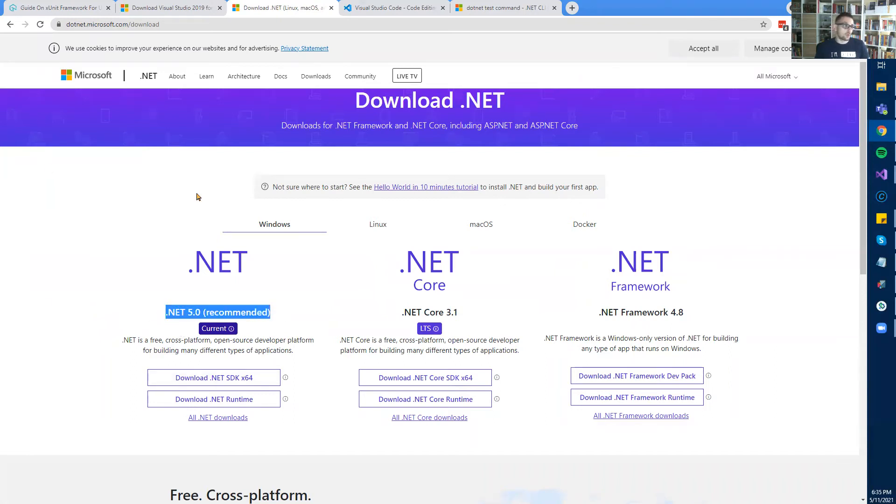
mouse_move(157, 188)
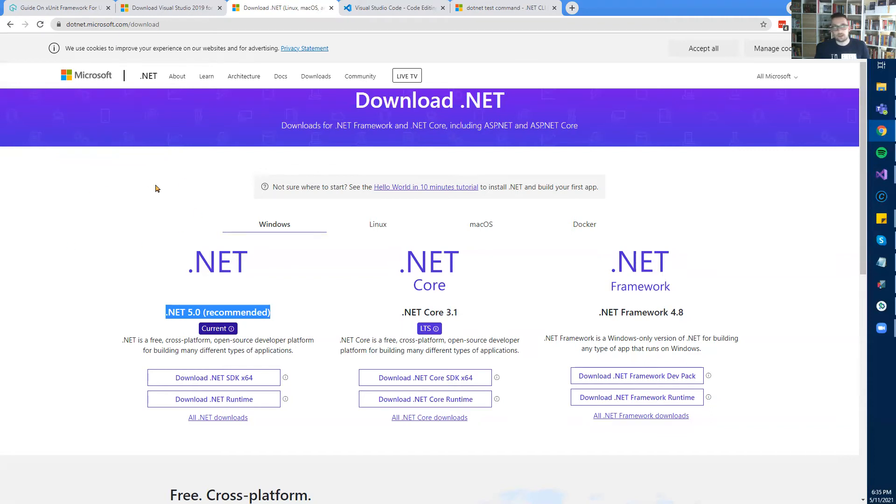
click(393, 8)
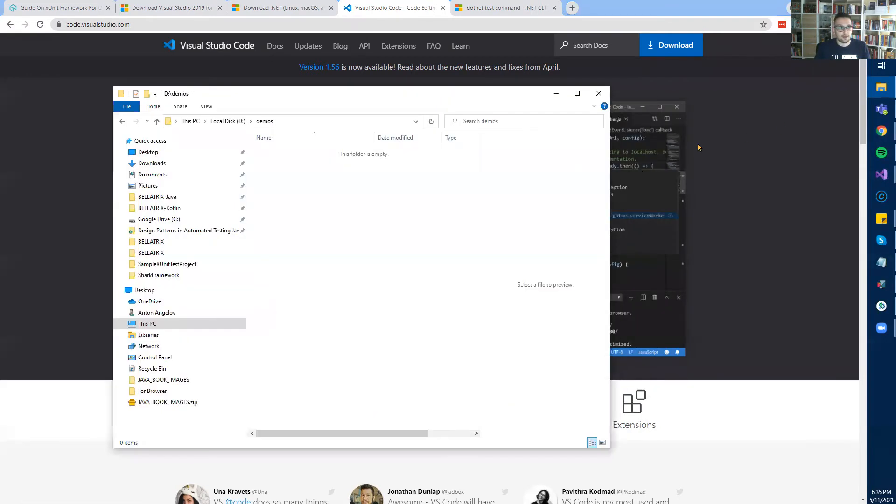
mouse_move(380, 120)
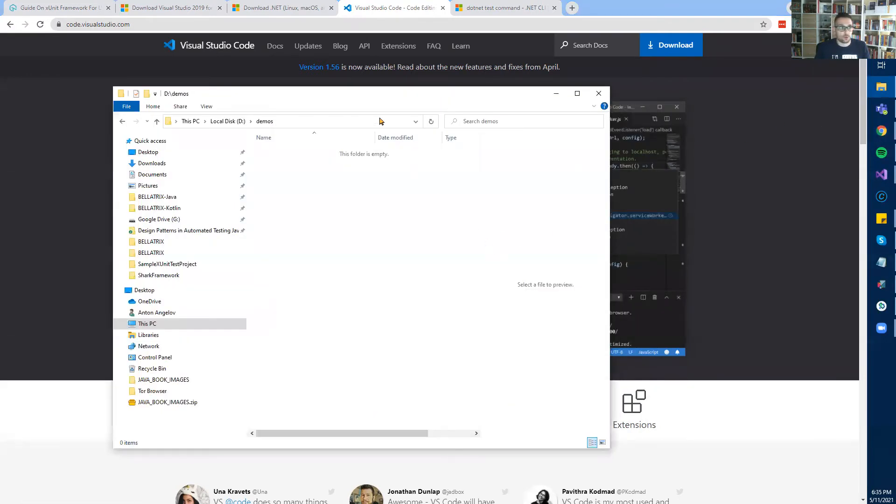
Launch Command Prompt and move into the demos folder on drive D.
click(314, 122)
text(cmd)
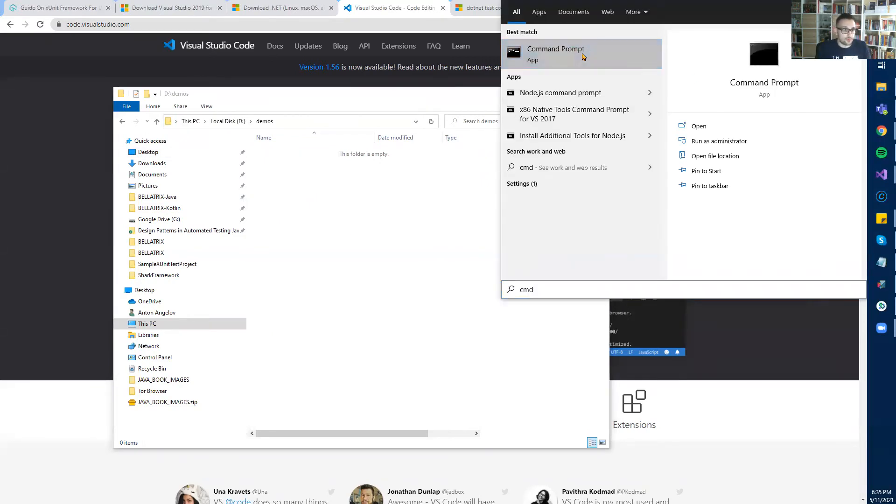
click(555, 48)
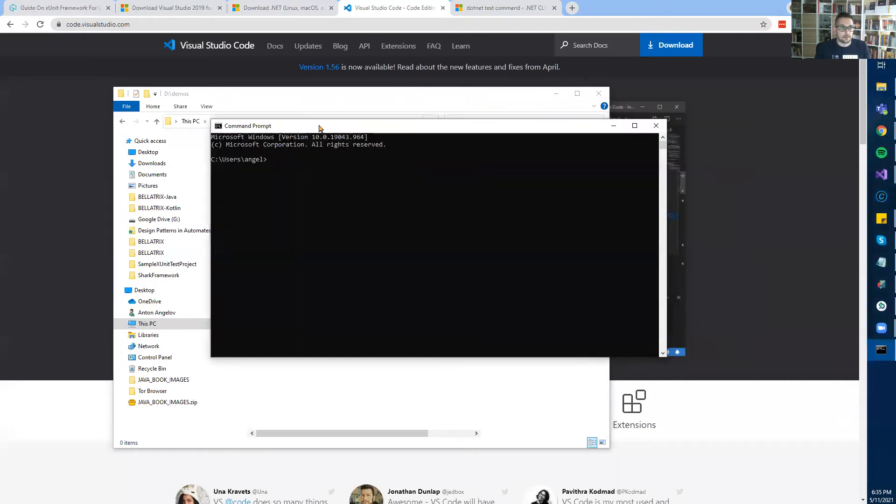
text(D:)
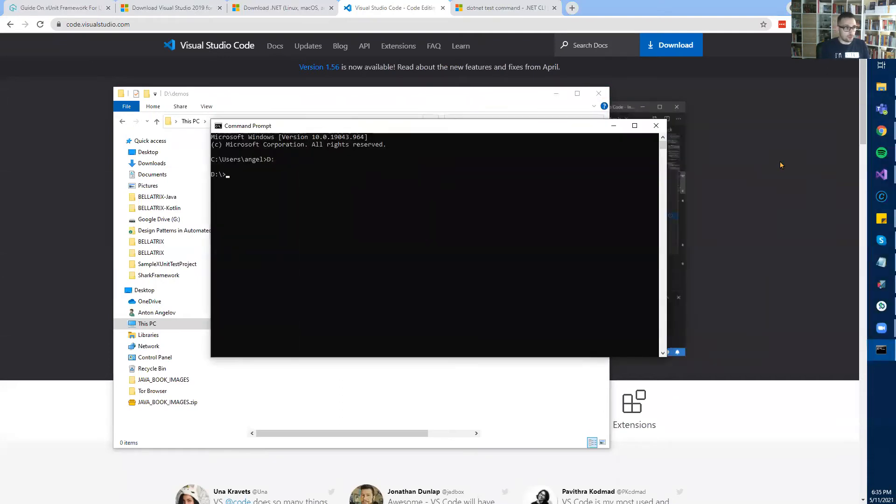
text(cd demos)
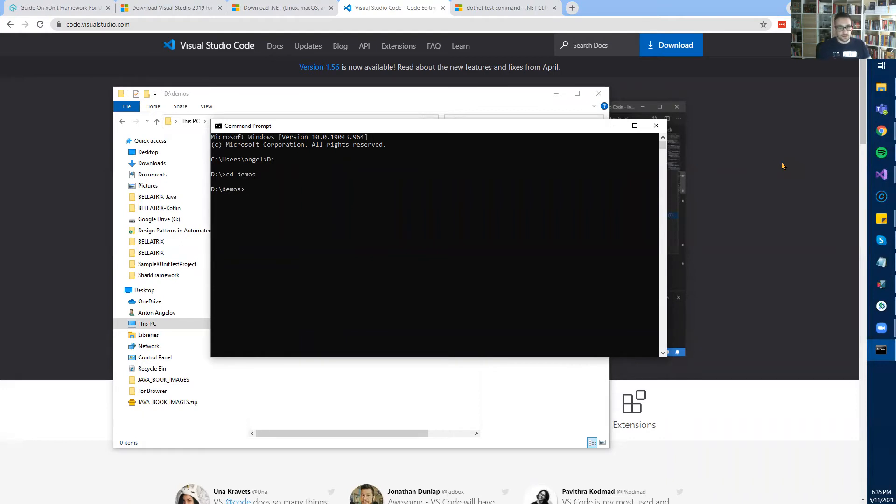
Run dotnet new sln -o unit-testing-using-xunit.
text(dotnet)
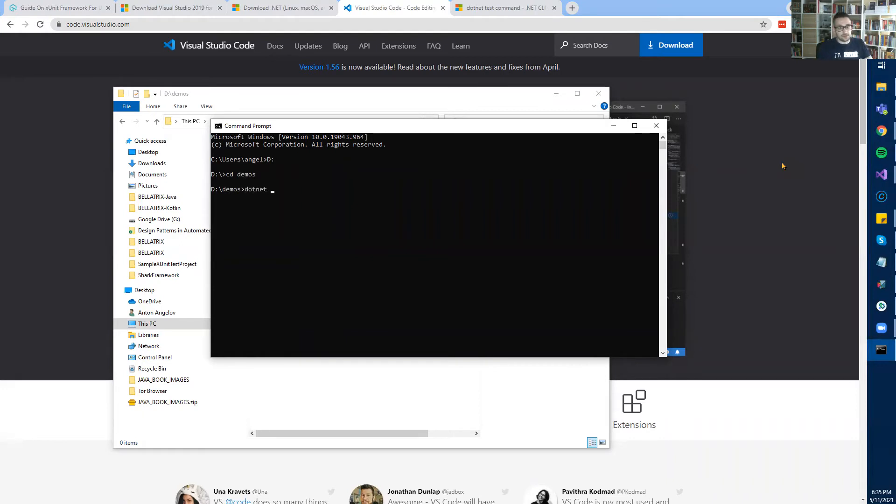
text(new)
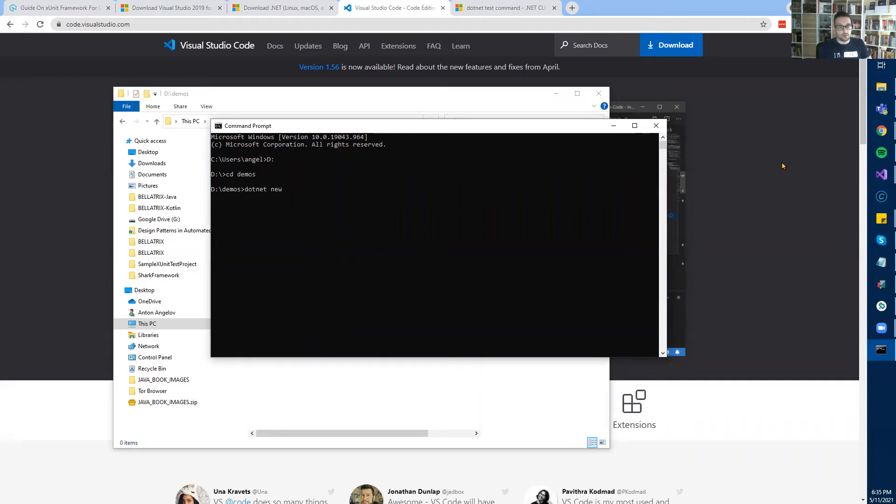
text(sln -)
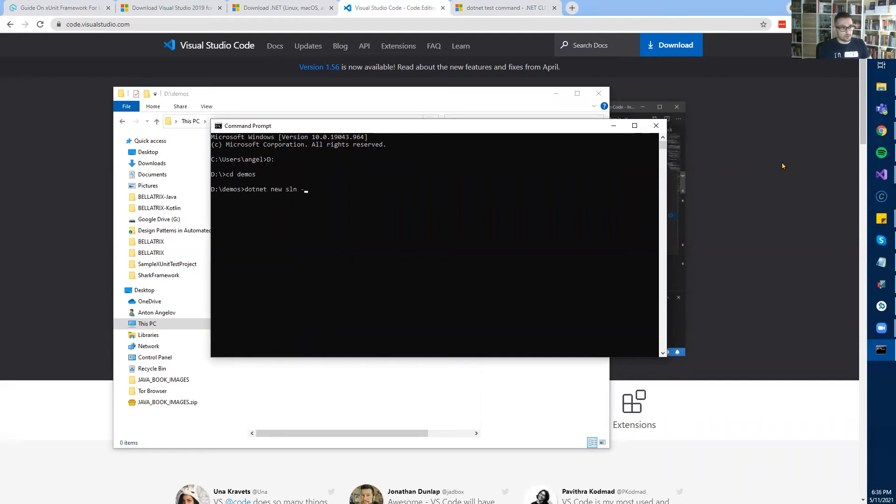
text(o)
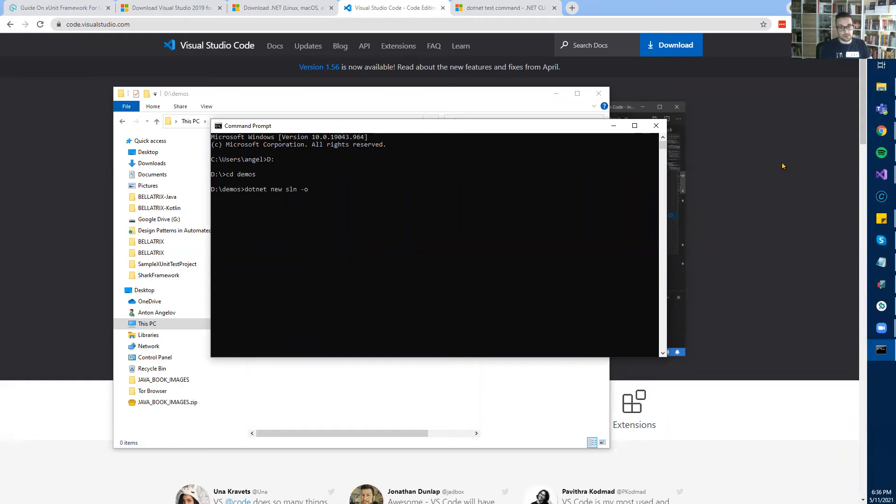
text(unit)
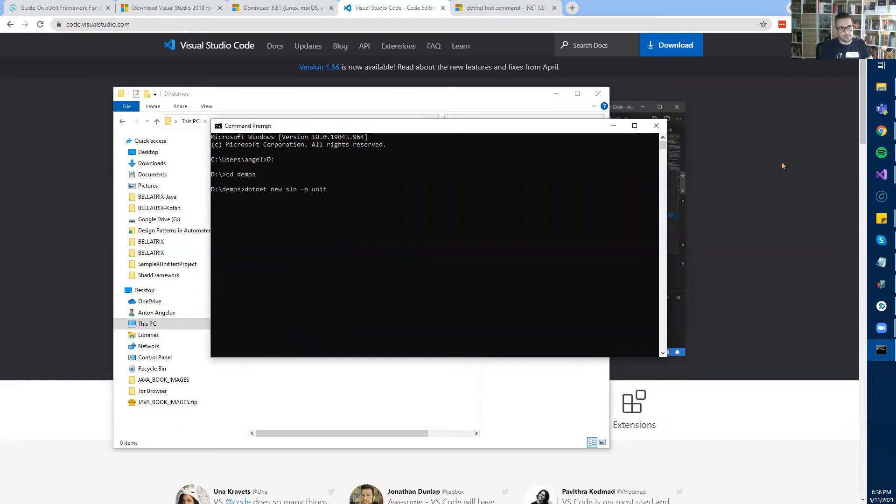
text(-te)
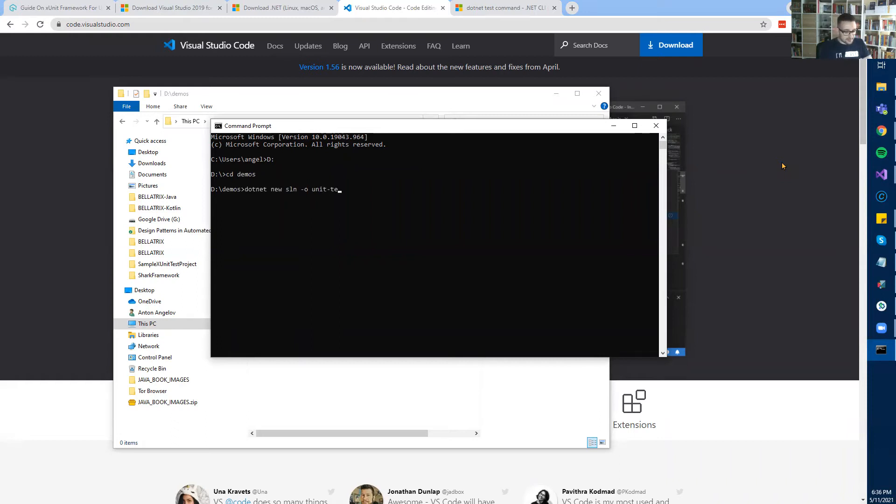
text(sting-)
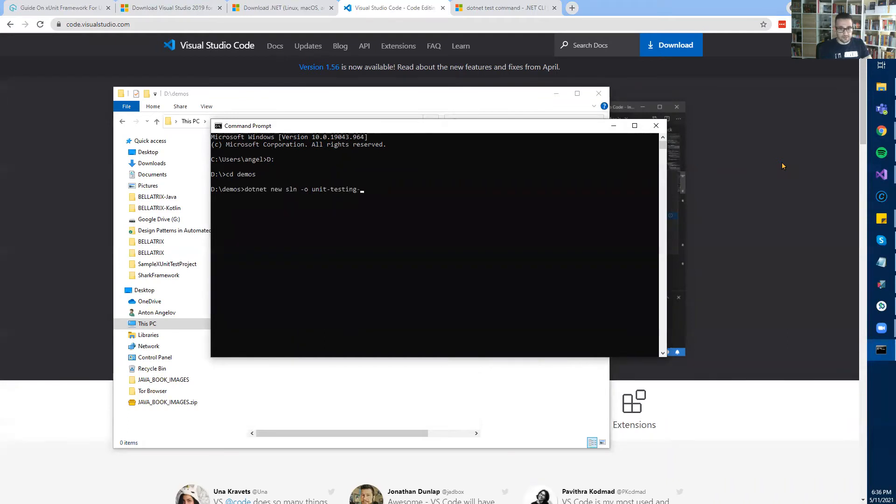
text(using)
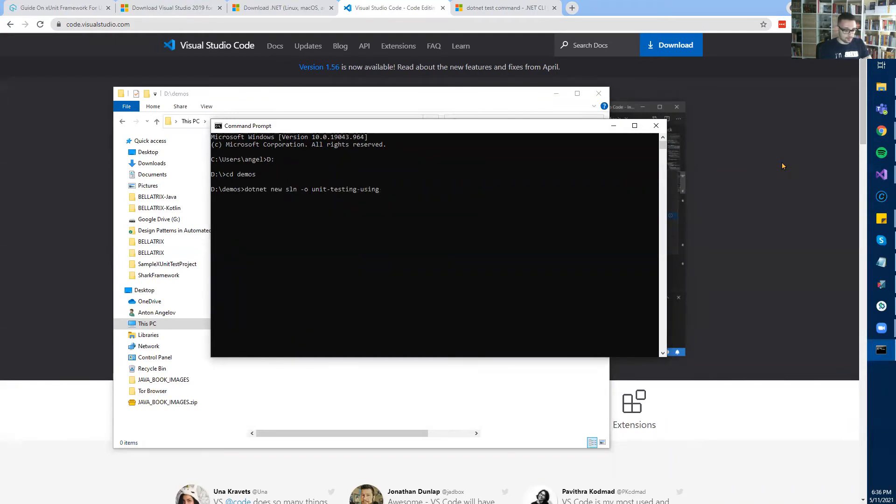
text(-xu)
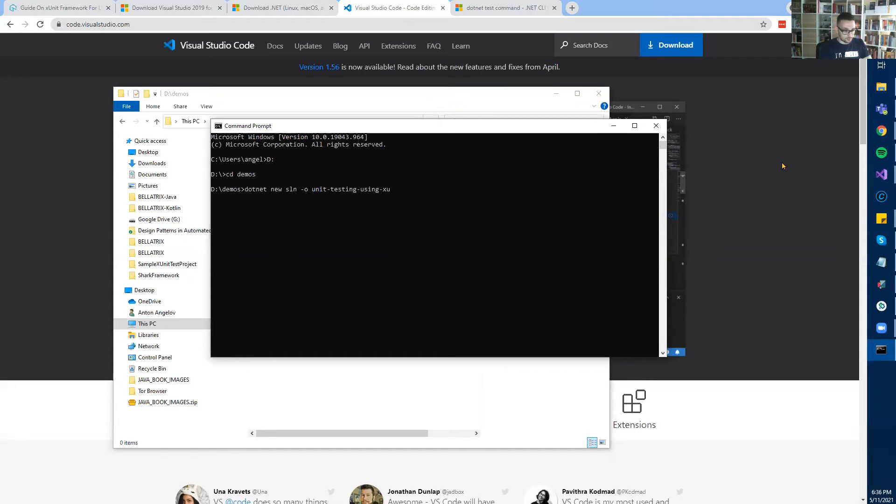
text(nit)
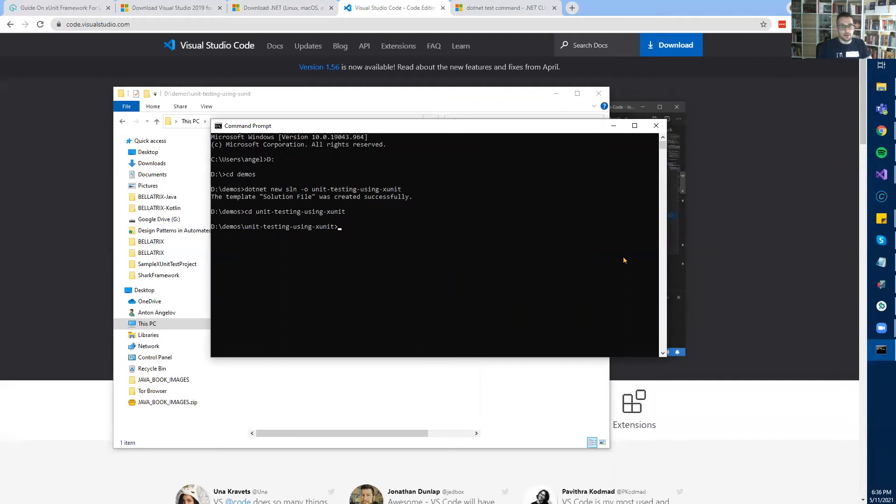
Create the XUnitSampleTestProject project with dotnet new xunit inside unit-testing-using-xunit.
text(dotnet)
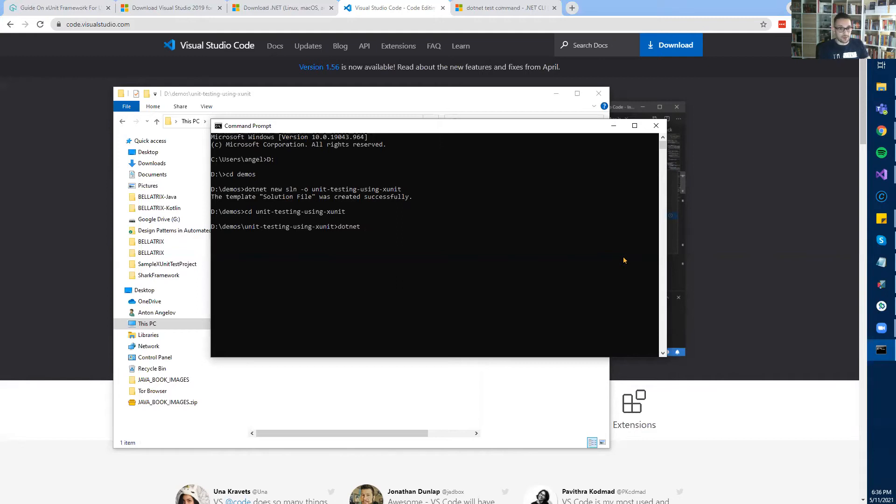
text(new x)
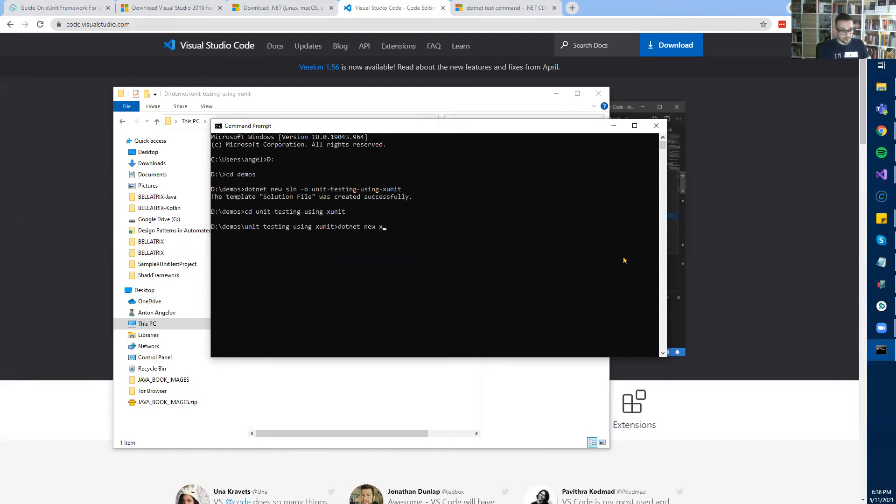
text(unit -o)
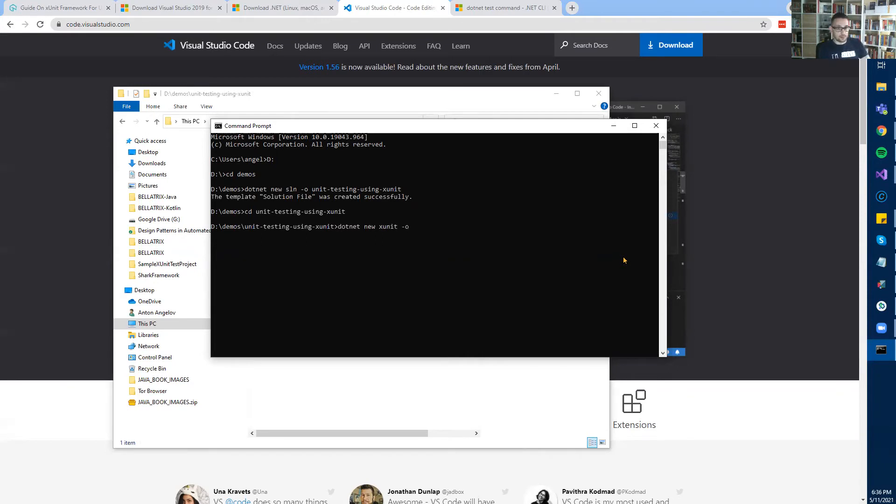
text(X)
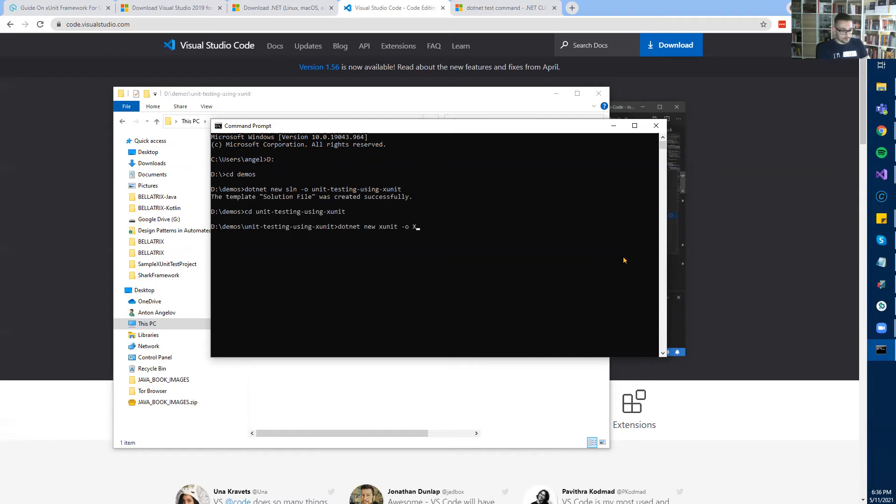
text(UnitS)
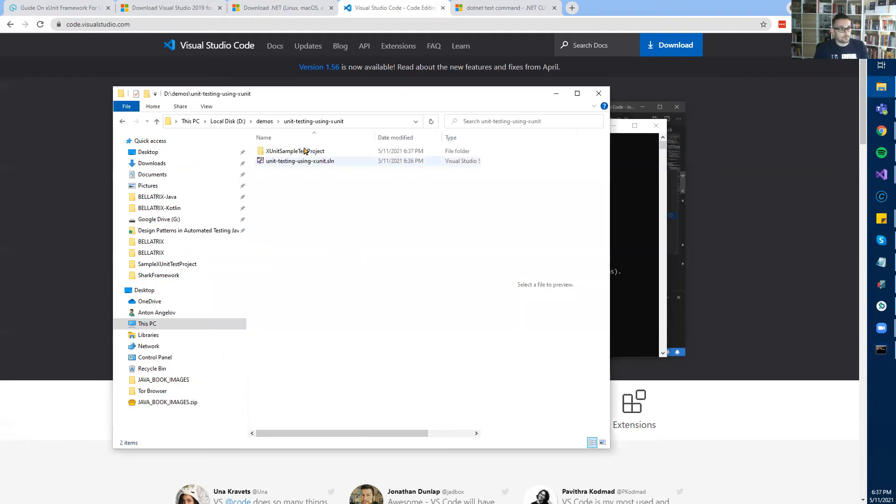
Open the XUnitSampleTestProject folder in File Explorer.
click(295, 151)
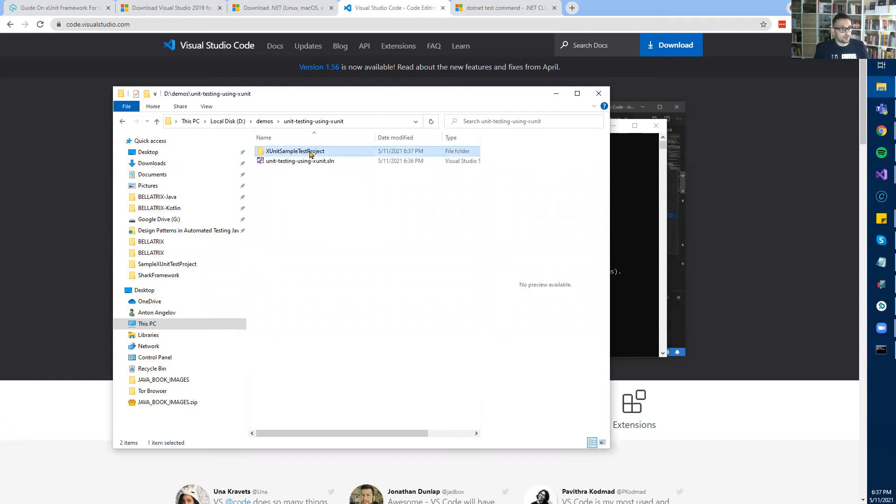
double_click(295, 151)
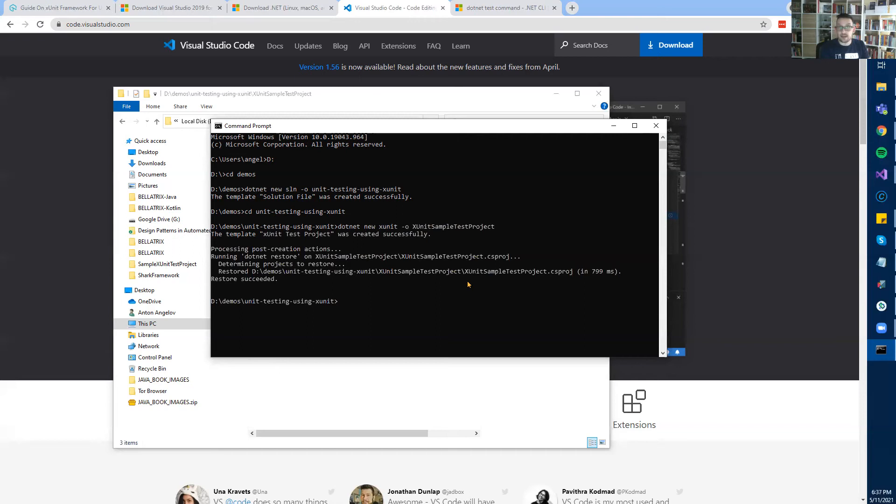
Enter dotnet sln add ./XUnitSampleTestProject/XUnitSampleTestProject.csproj in Command Prompt.
text(dotne)
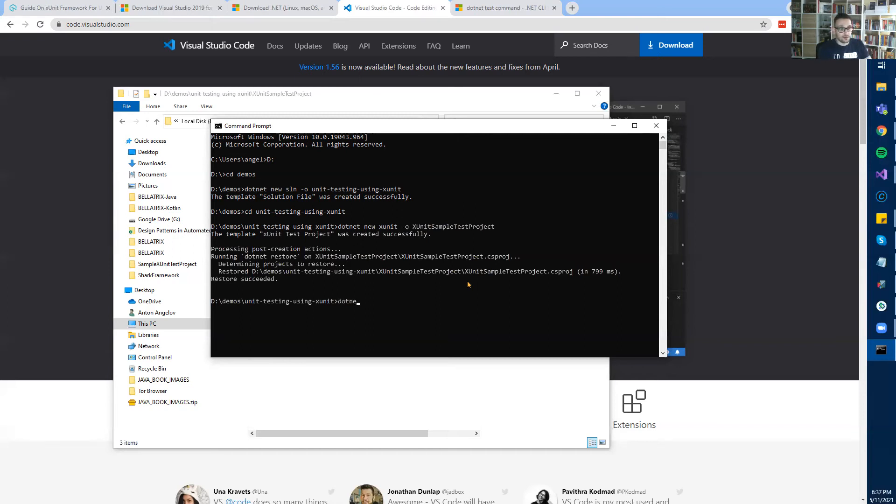
text(sln)
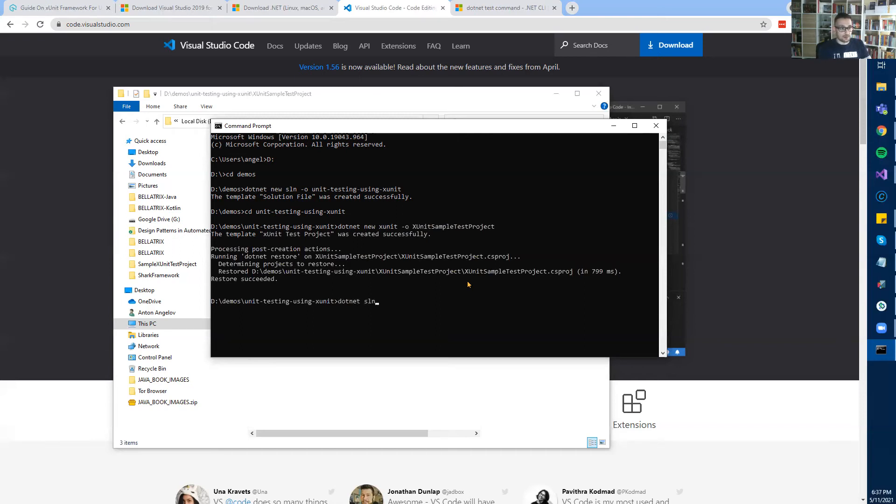
text(add ./)
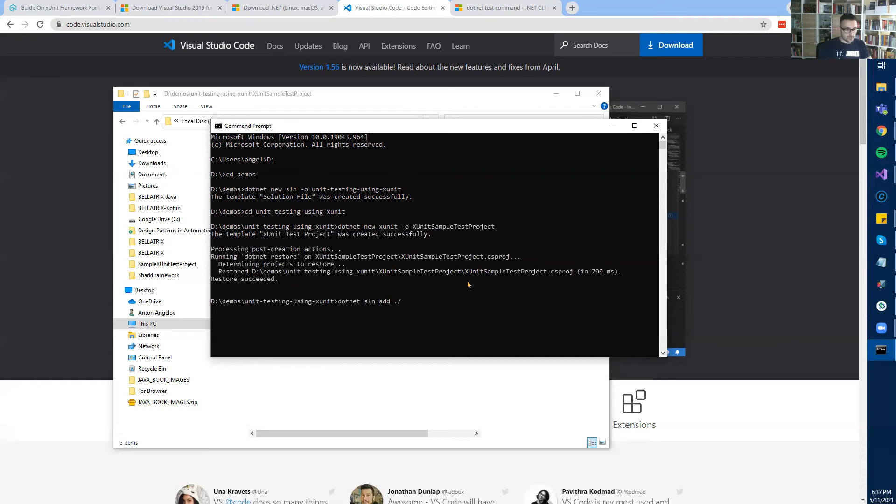
text(XUnitSampleTestProject)
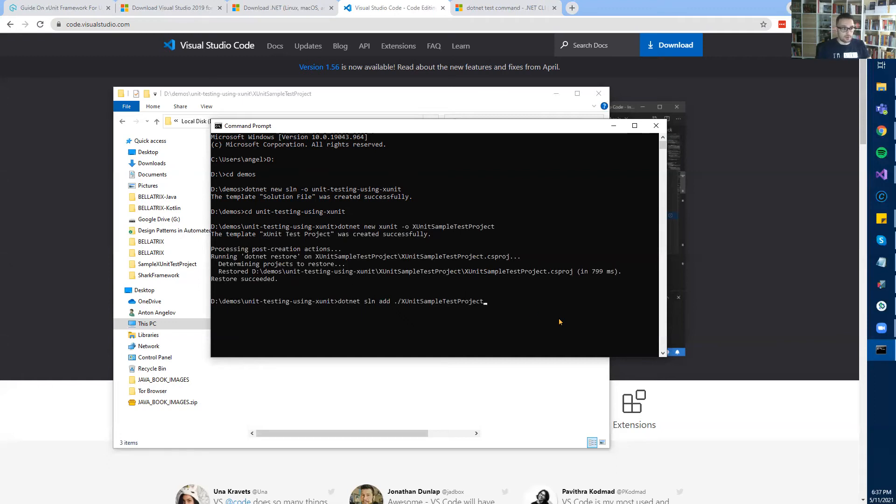
text(/)
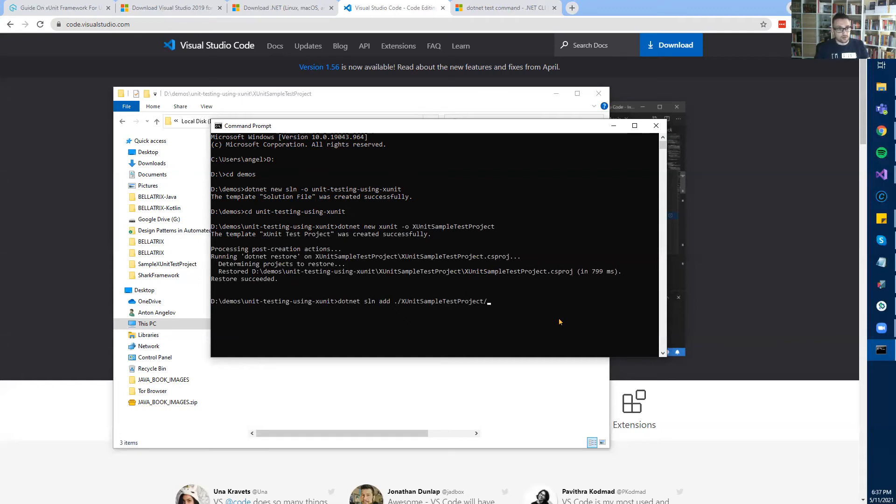
text(XUnitSampleTestProject)
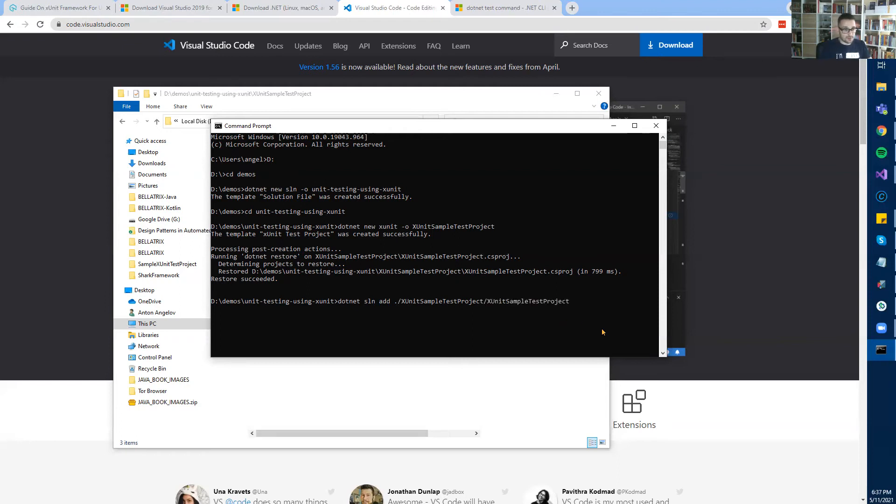
text(.cspro)
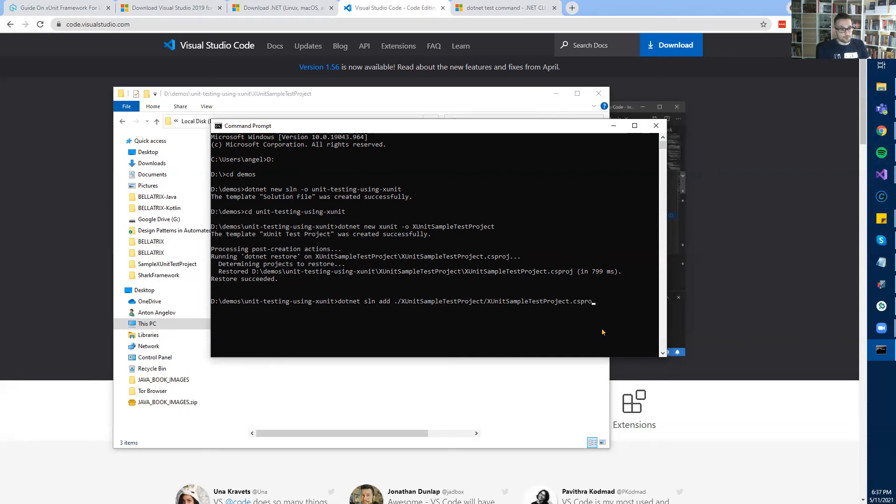
text(j)
text(visua)
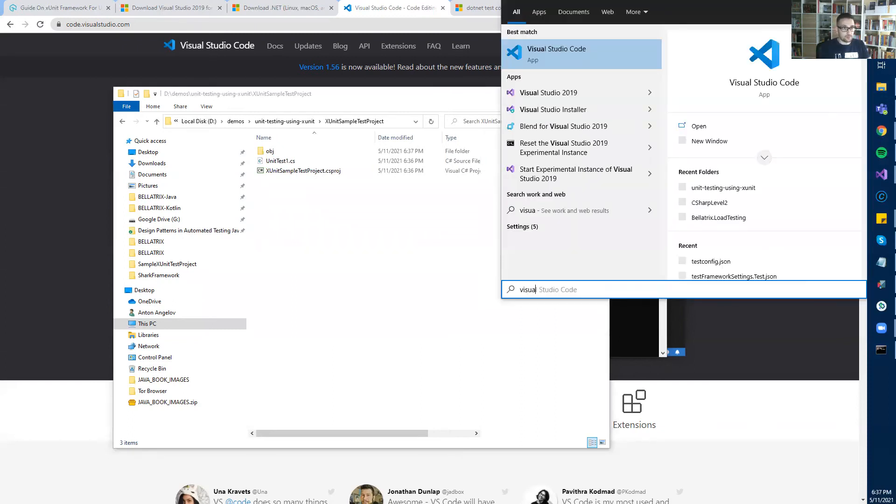
Launch VS Code and open the unit-testing-using-xunit folder through File > Open Folder.
click(556, 53)
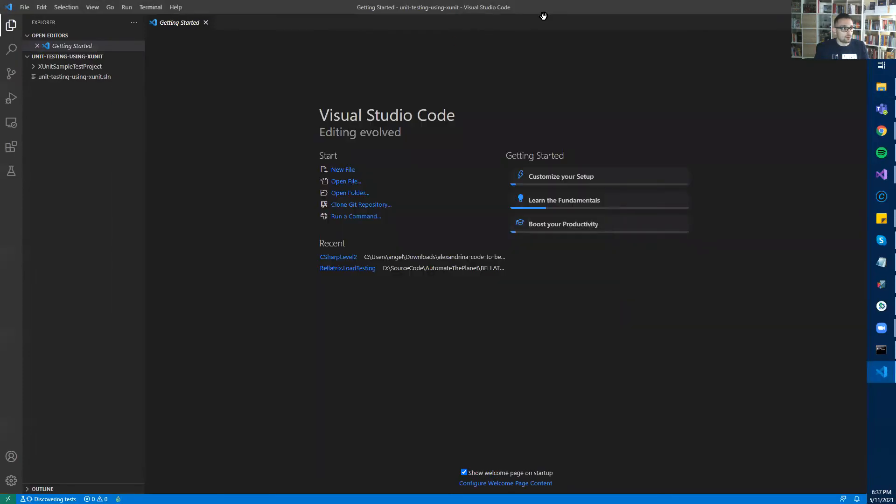
click(24, 7)
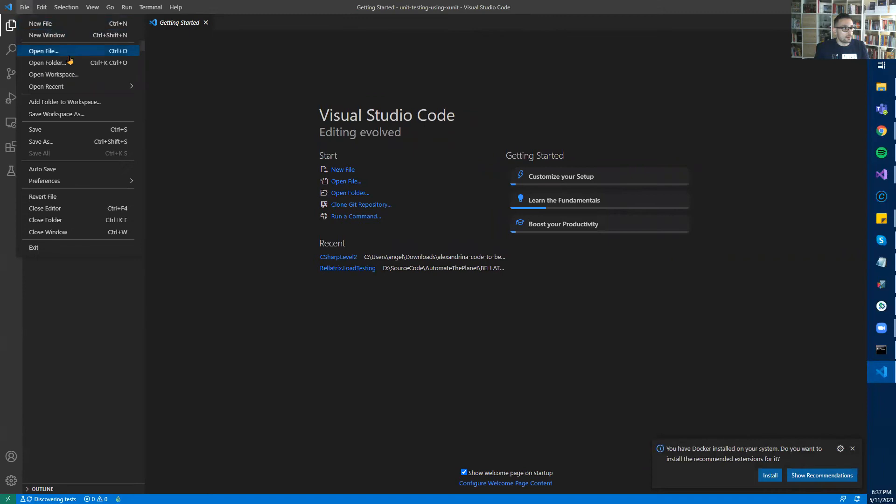
click(46, 62)
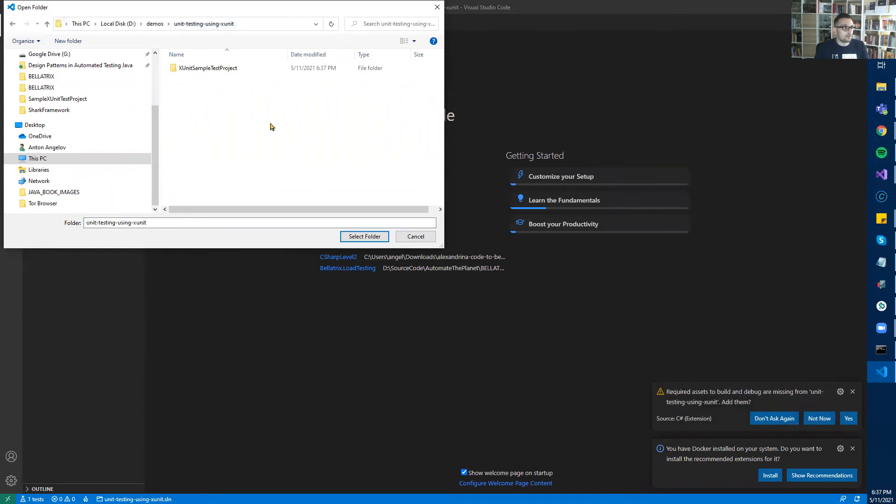
click(364, 236)
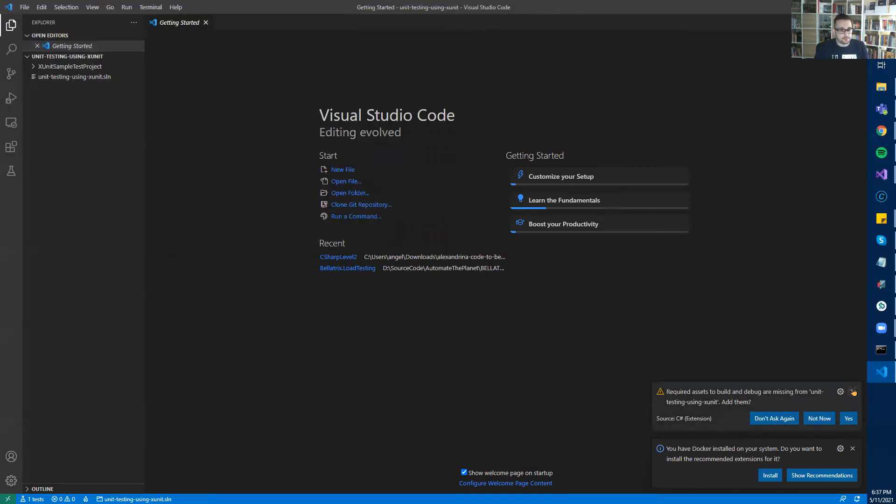
Dismiss the Docker extensions and missing build assets notifications.
click(853, 448)
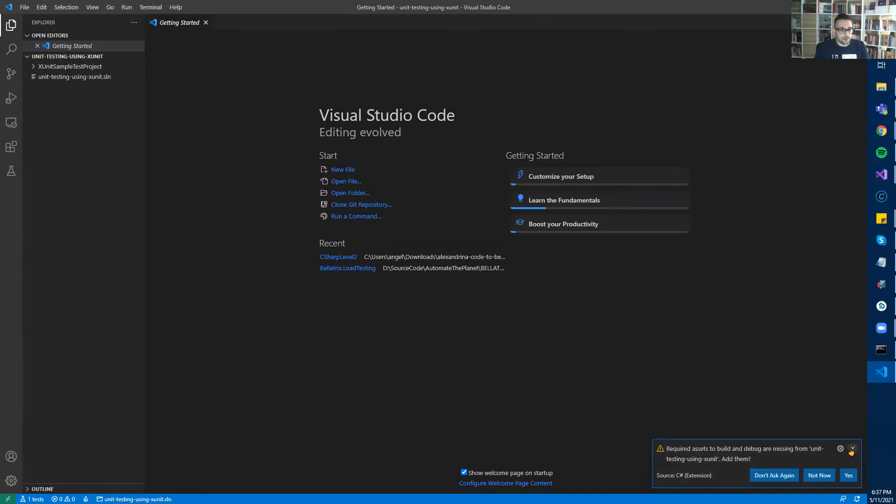
click(850, 448)
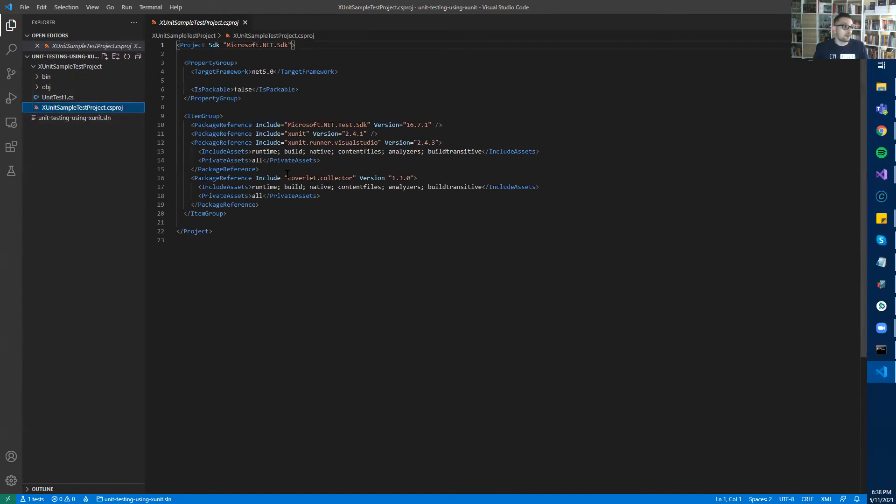
mouse_move(532, 169)
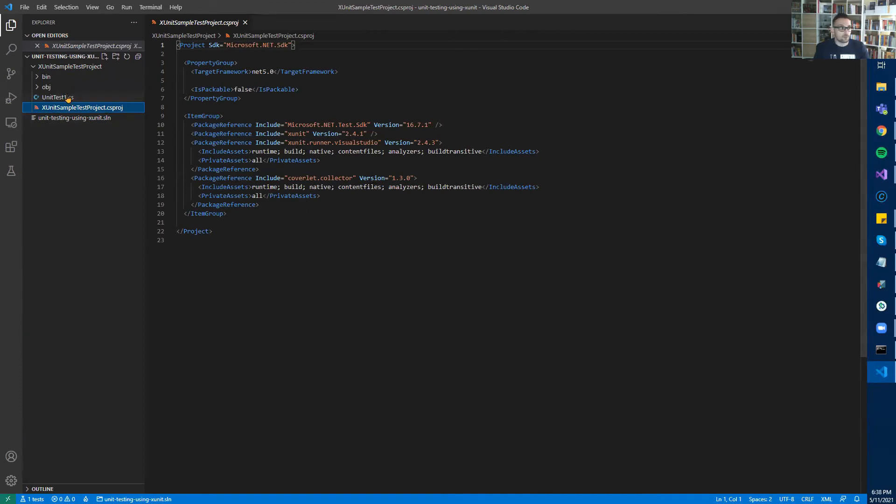
In UnitTest1.cs, rename Test1 to FirstTest, add SecondTest, each asserting Assert.True(true).
double_click(57, 97)
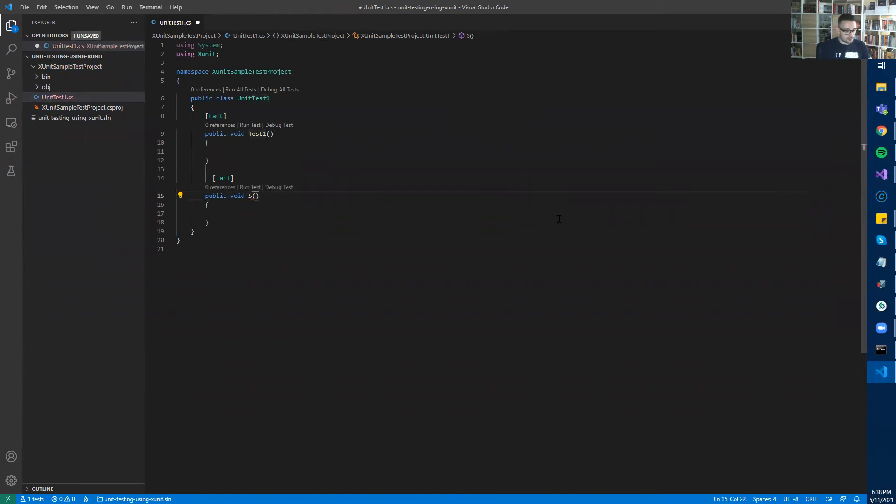
text(ecoondTest)
click(229, 133)
text(F)
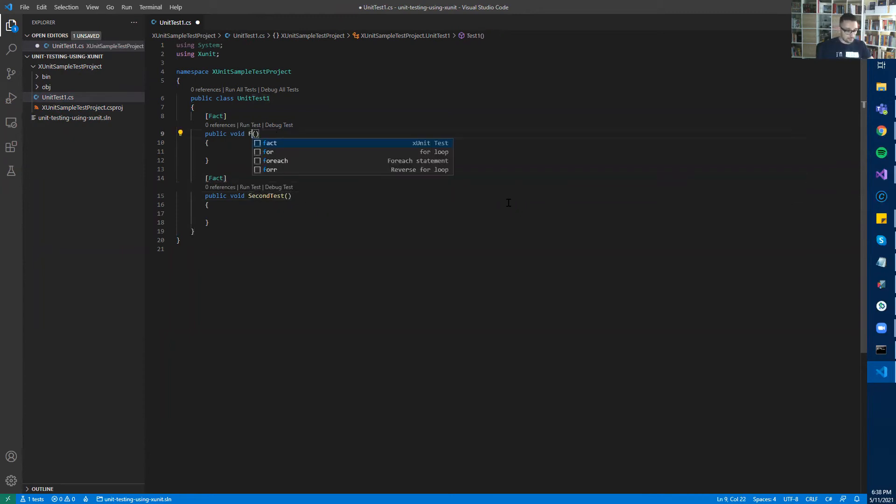
text(irstTest)
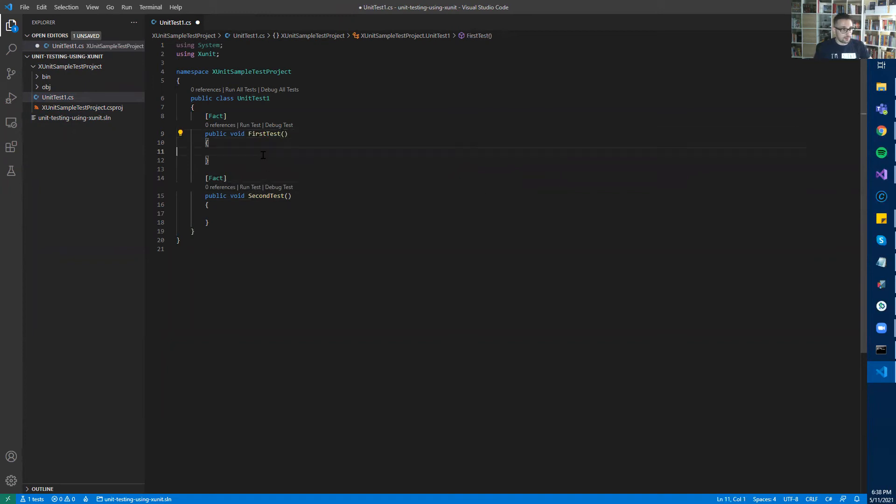
text(A)
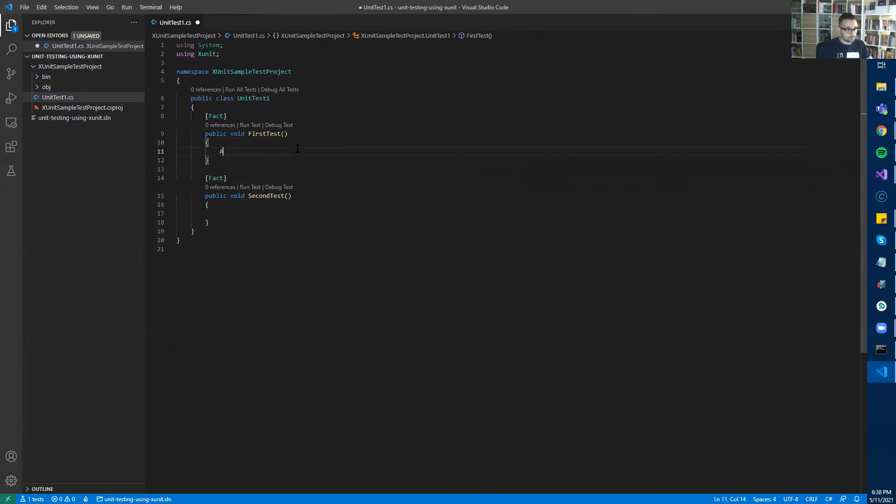
text(ssert.)
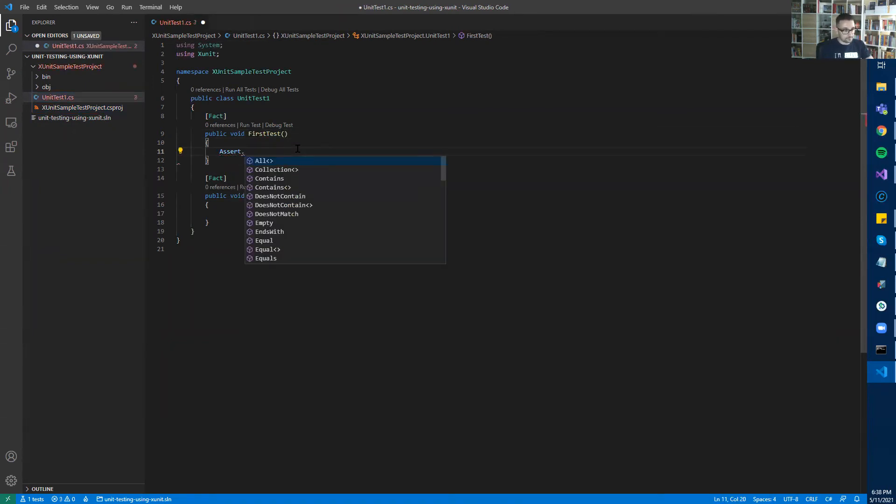
text(True();)
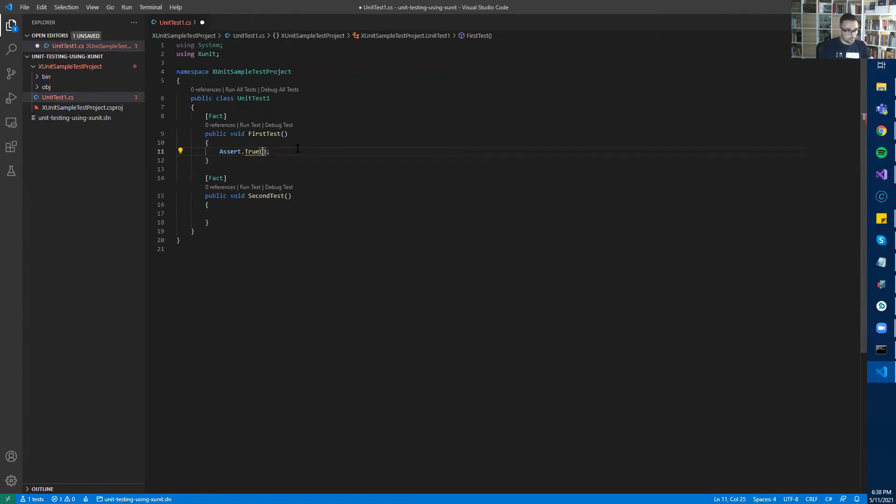
text(true)
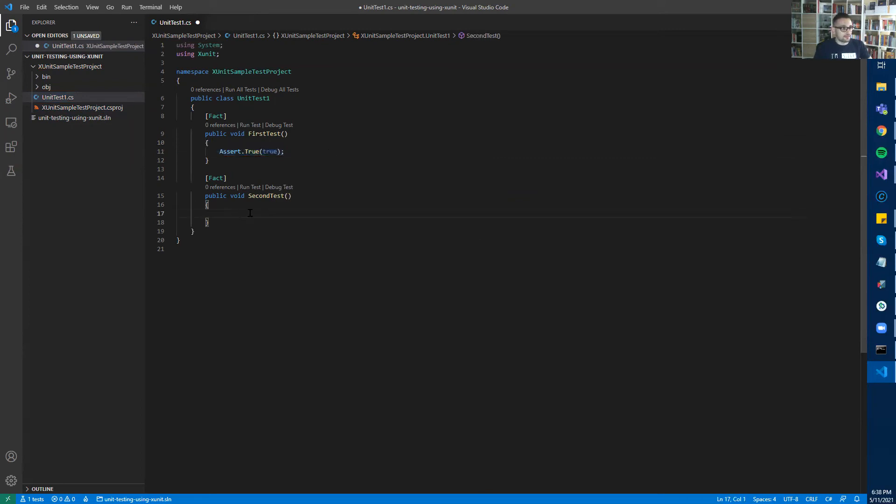
text(Assert.True(true);)
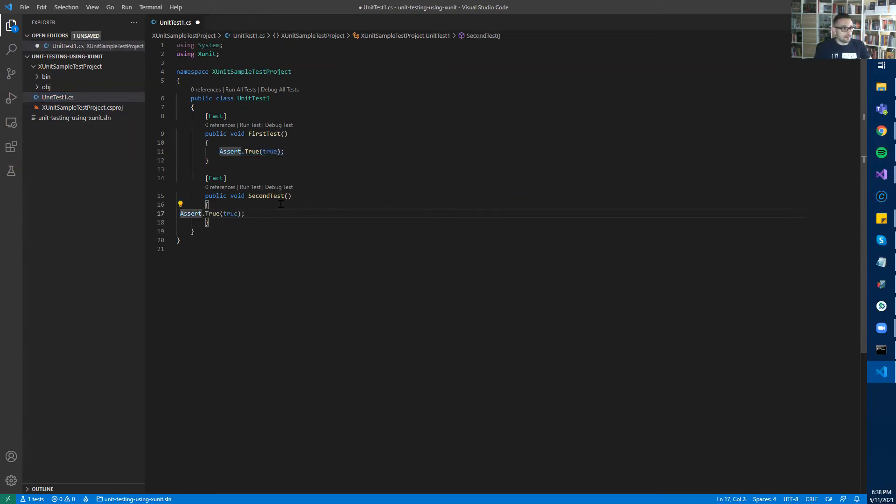
key(Tab)
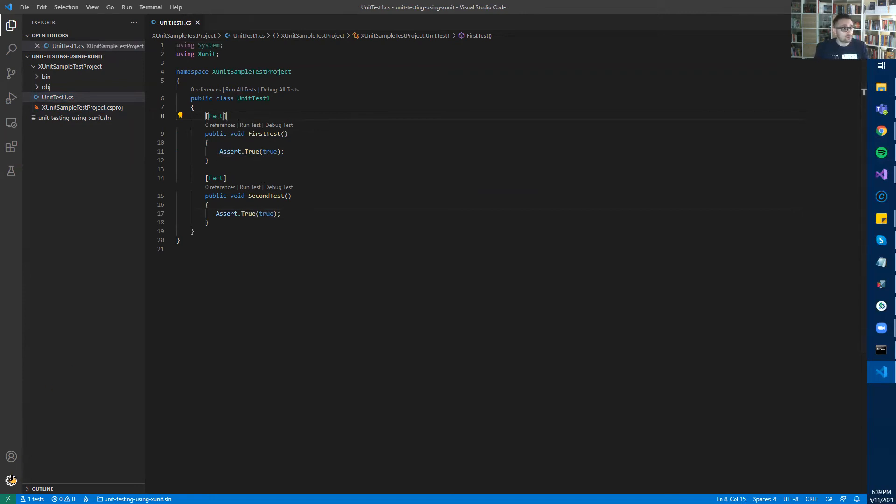
mouse_move(10, 480)
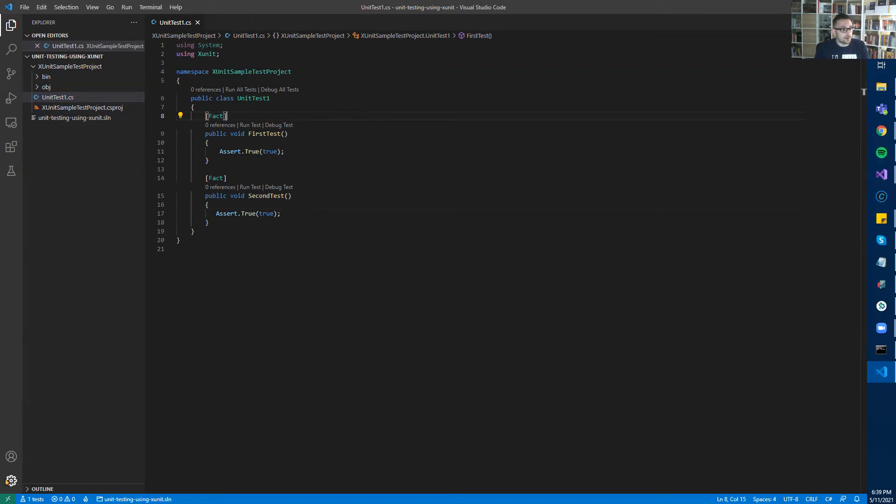
click(10, 481)
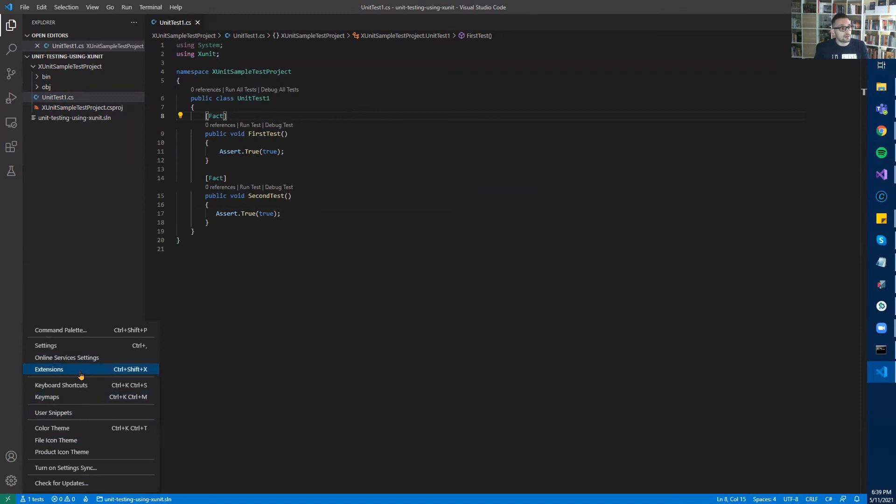
click(49, 369)
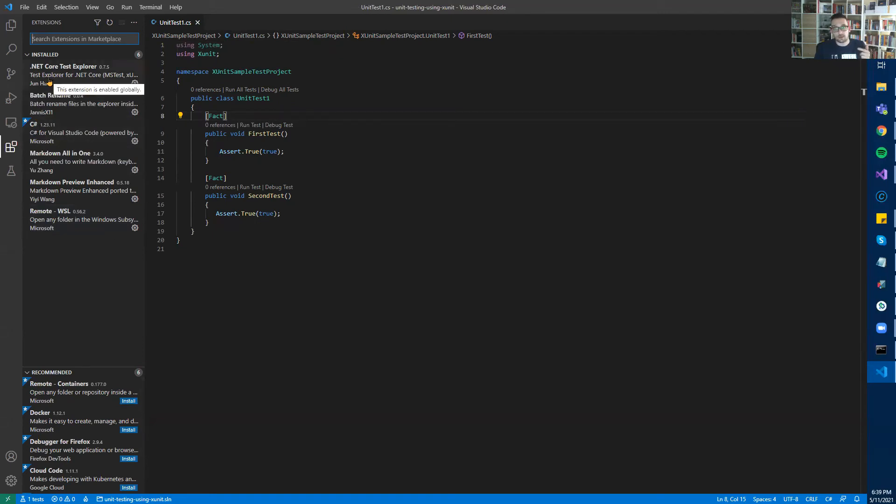
mouse_move(57, 75)
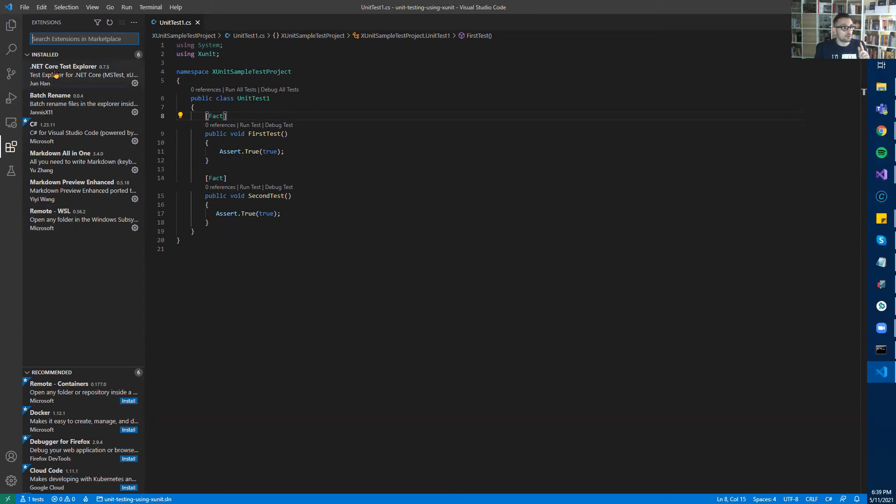
mouse_move(63, 75)
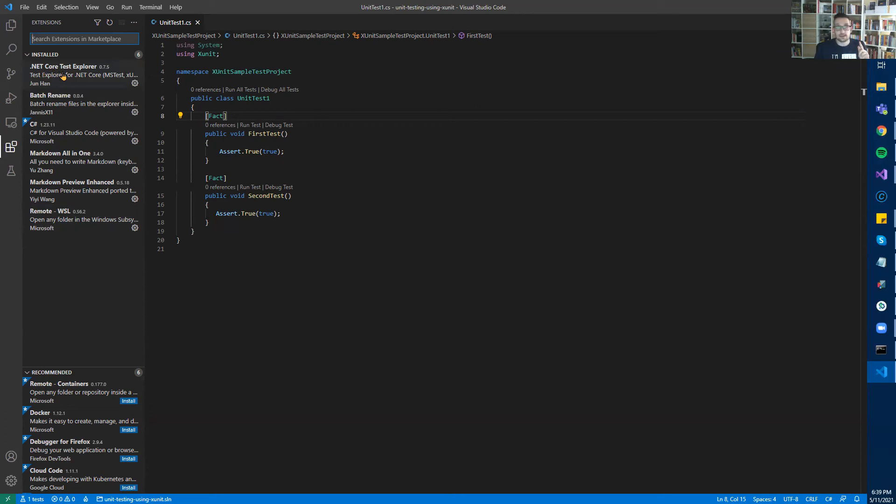
mouse_move(63, 74)
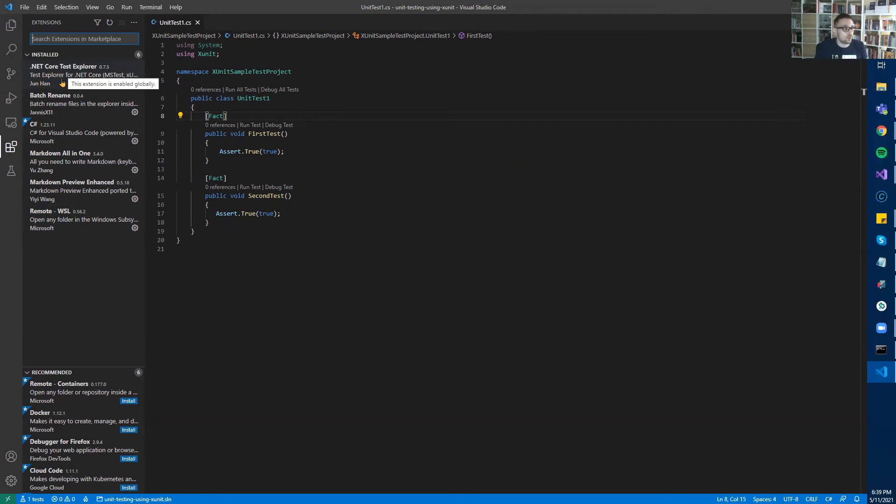
mouse_move(54, 77)
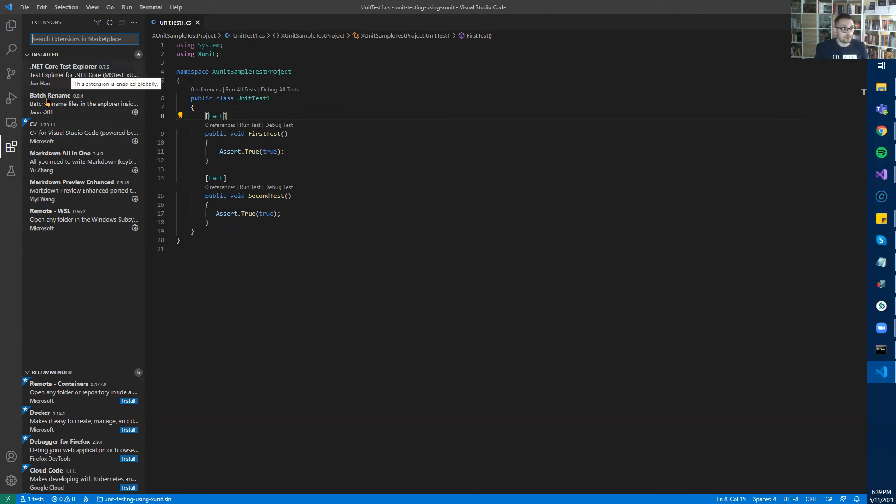
mouse_move(10, 170)
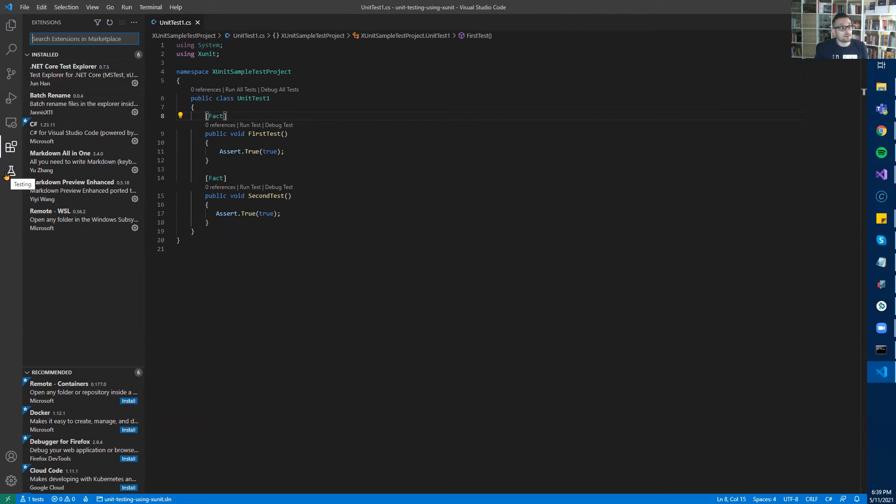
Open the Testing view, refresh discovered tests, and run all of them.
click(10, 171)
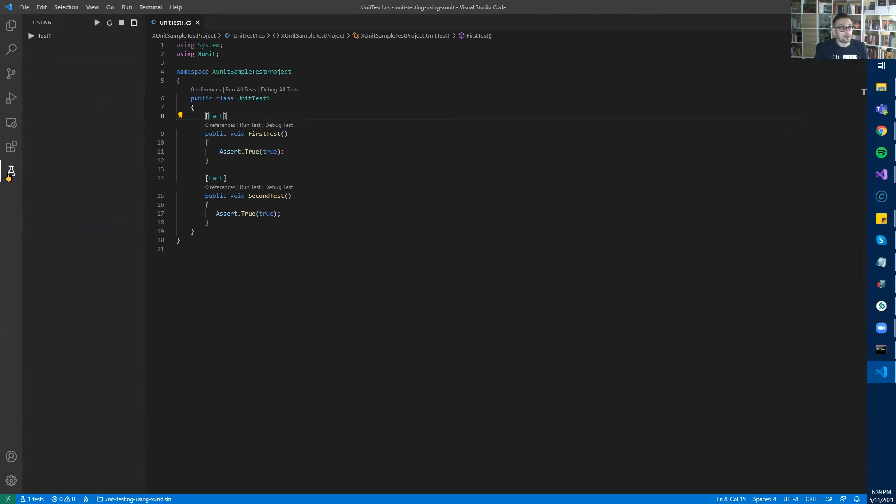
click(109, 22)
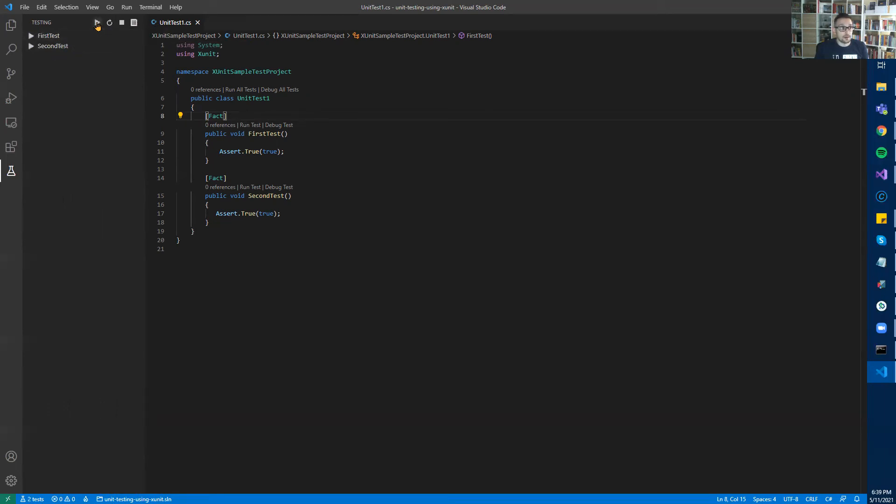
click(97, 23)
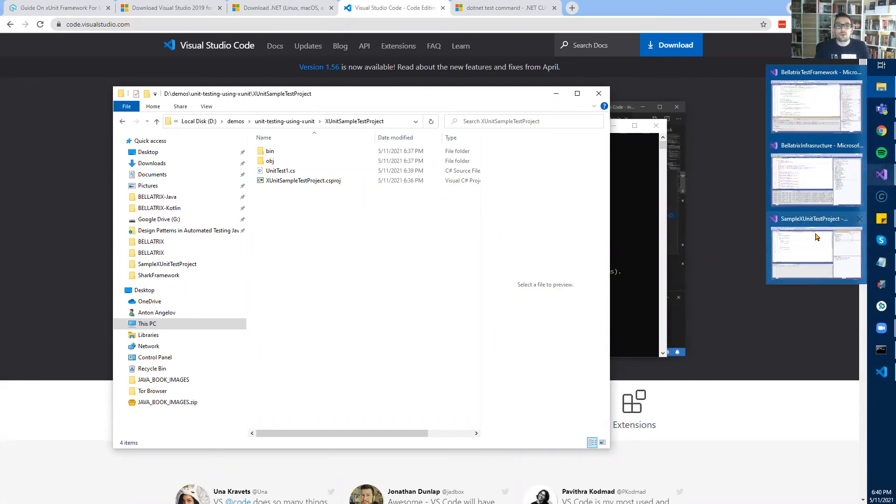
mouse_move(816, 239)
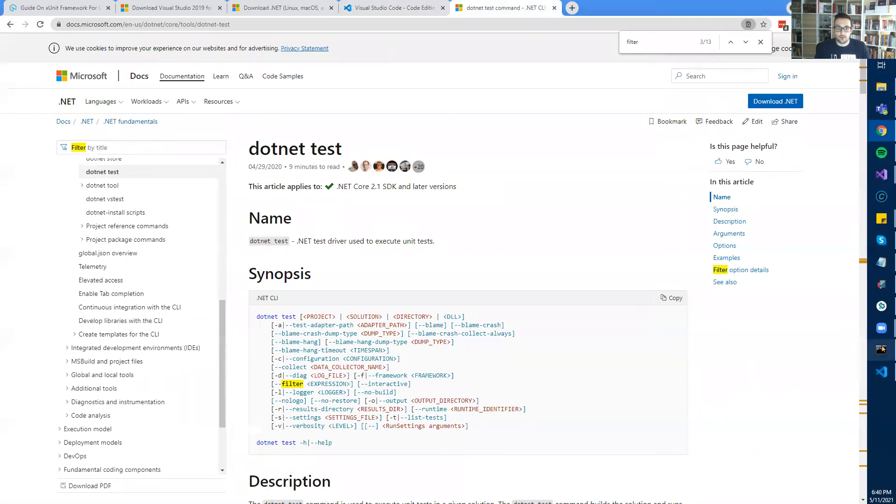
mouse_move(746, 65)
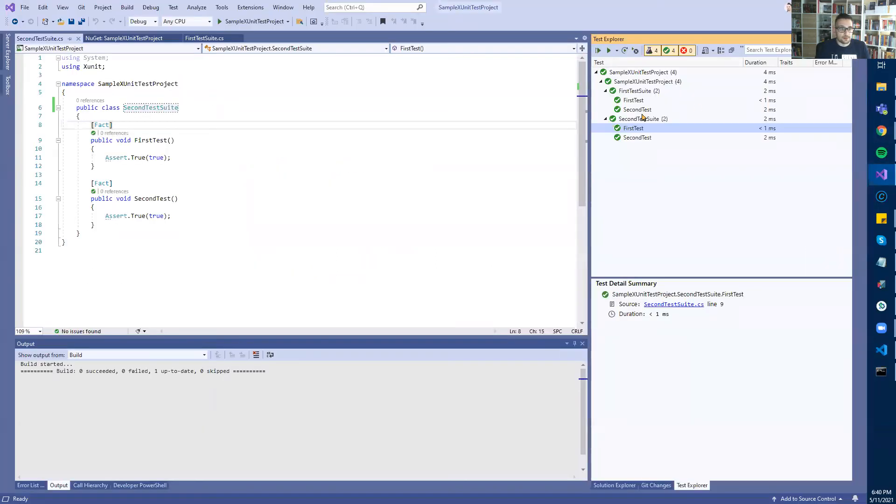
Open Command Prompt and cd to C:\Users\angel\source\repos\SampleXUnitTestProject.
click(614, 485)
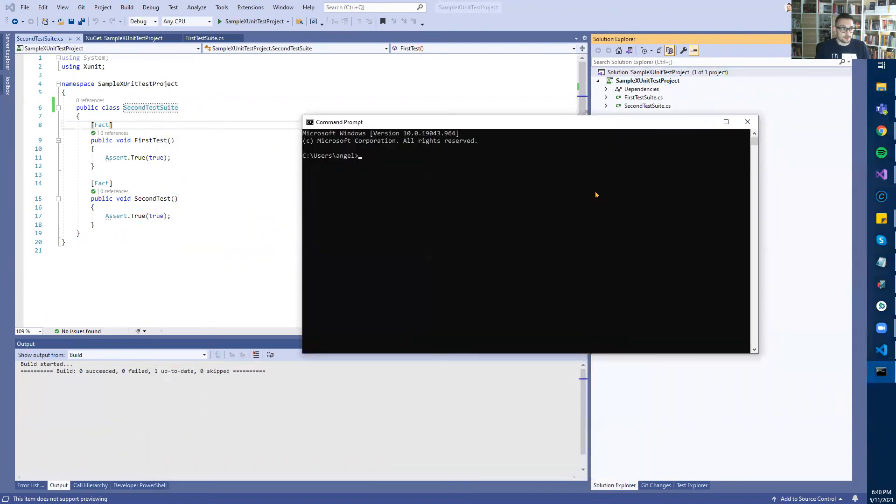
text(C:)
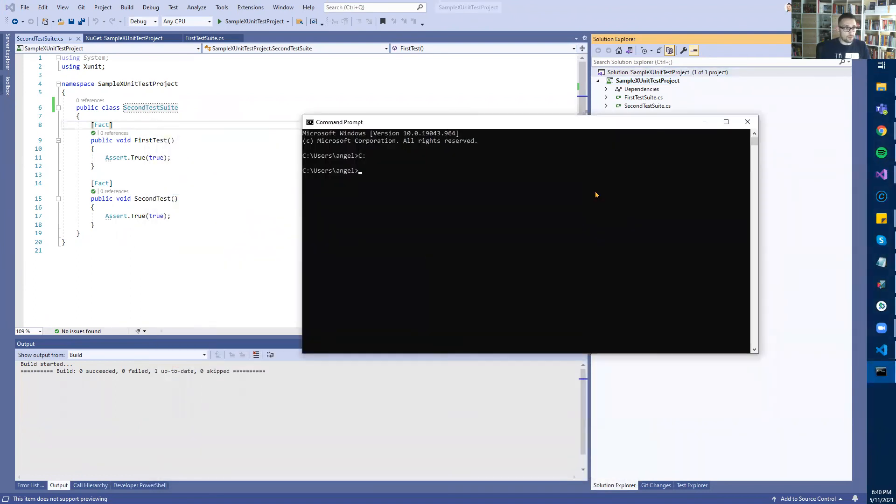
text(cd C:\Users\angel\source\repos\SampleXUnitTestProject)
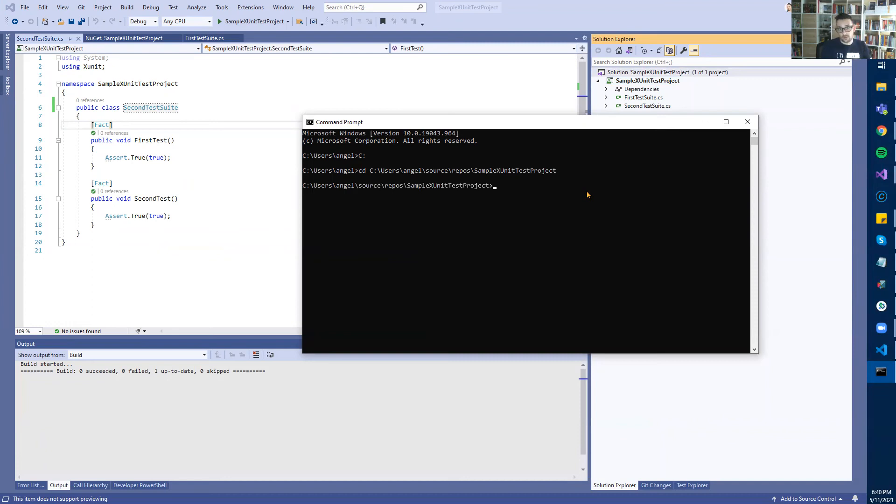
text(dot)
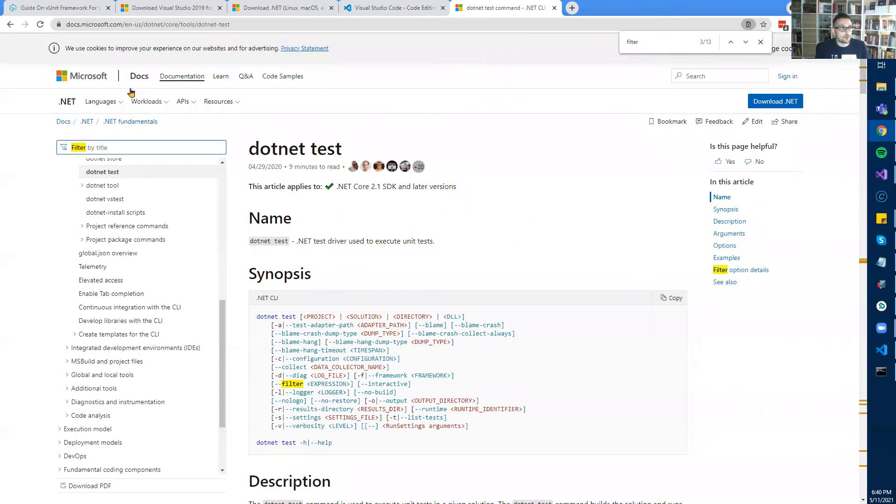
Jump to the Filter option details section of the dotnet test docs page.
scroll(down, 3)
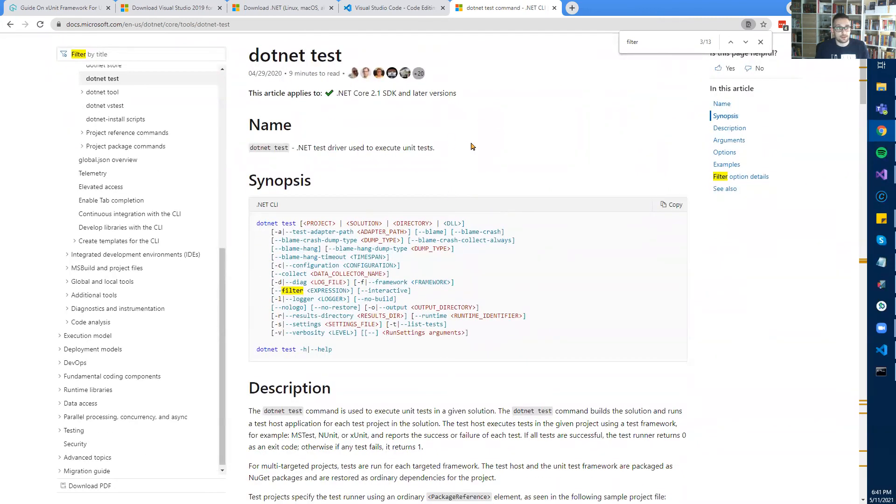
scroll(down, 3)
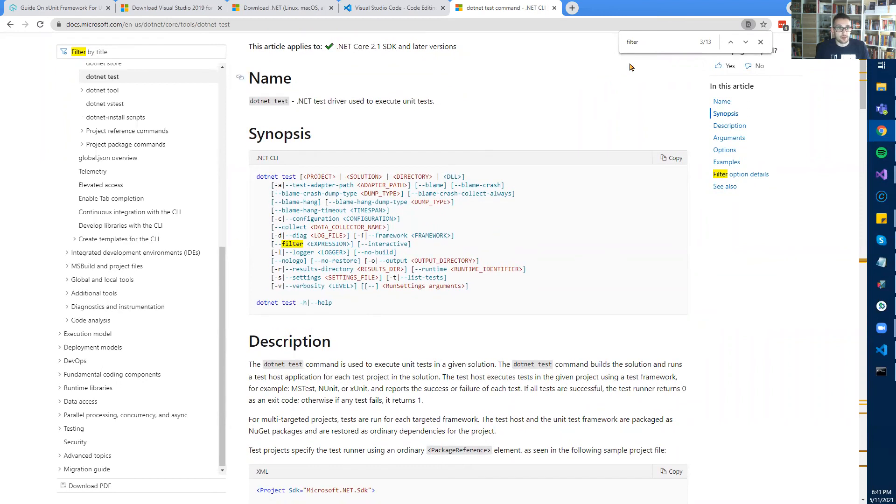
click(746, 42)
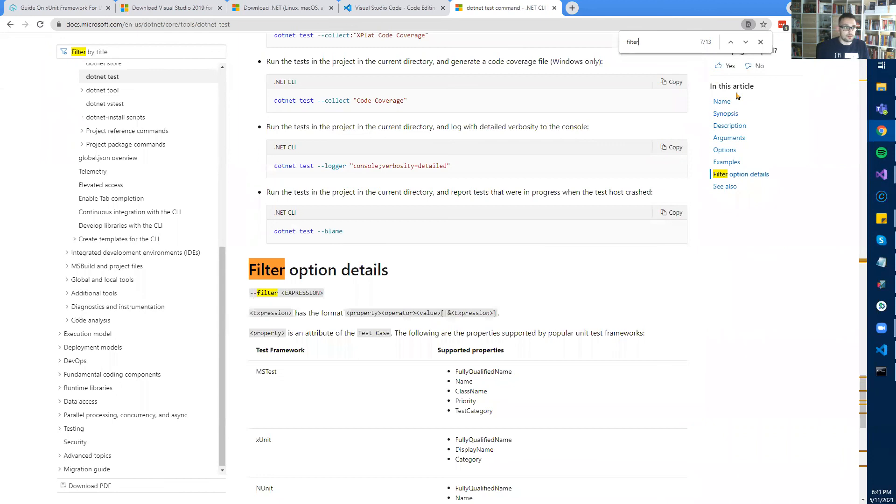
scroll(down, 3)
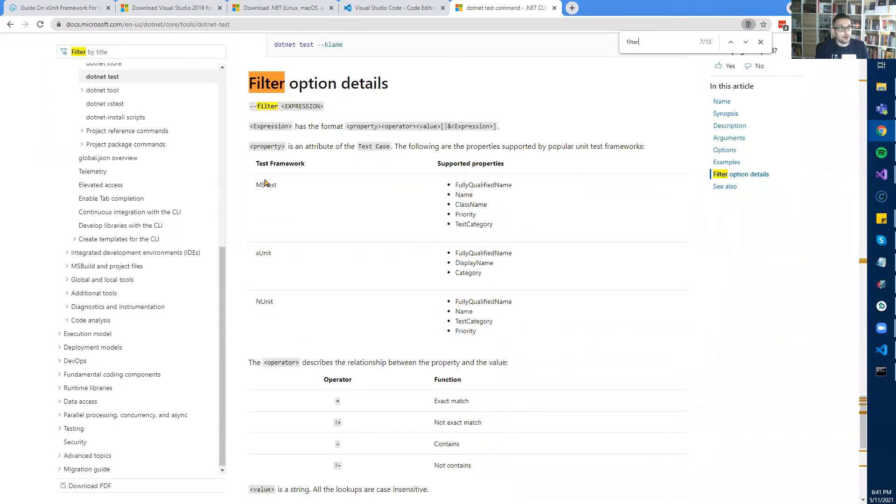
mouse_move(377, 192)
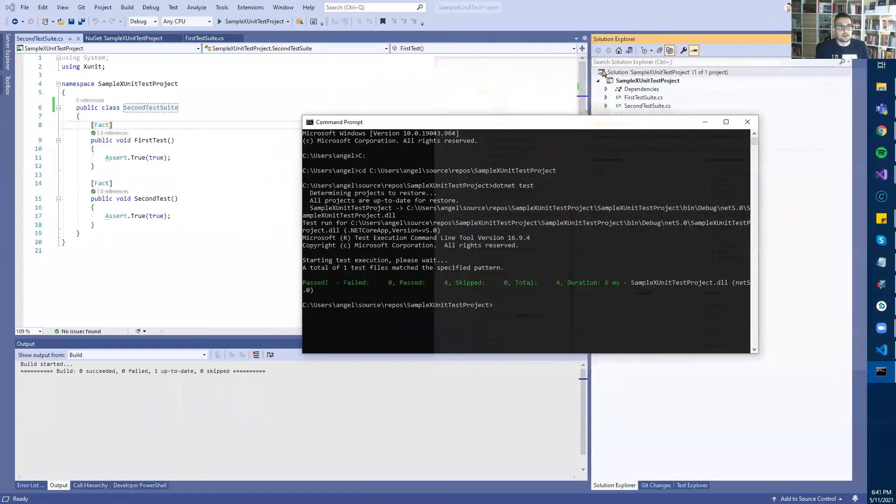
Run dotnet test --filter FullyQualifiedName~FirstTestSuite after trying FirstTestSuite.FirstSampleTest.
drag(339, 121, 114, 250)
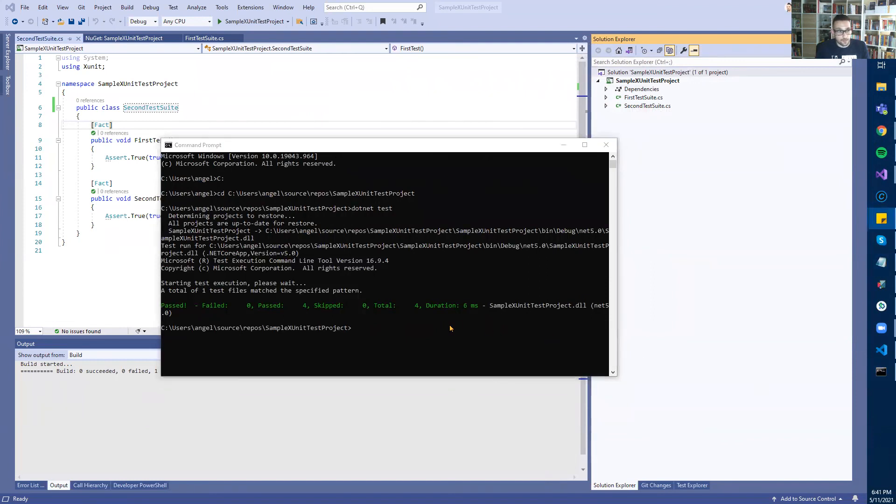
text(dotnet test --filter FullyQualifiedName~FirstTestSuite.FirstSampleTest)
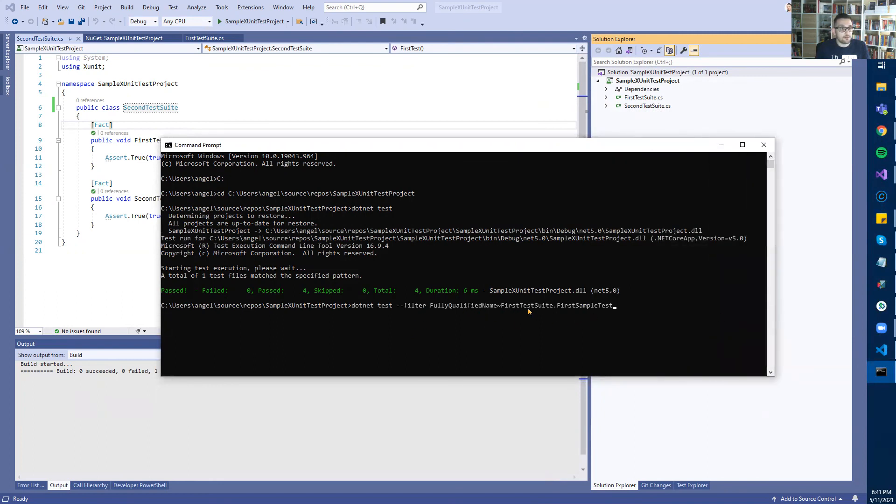
mouse_move(672, 329)
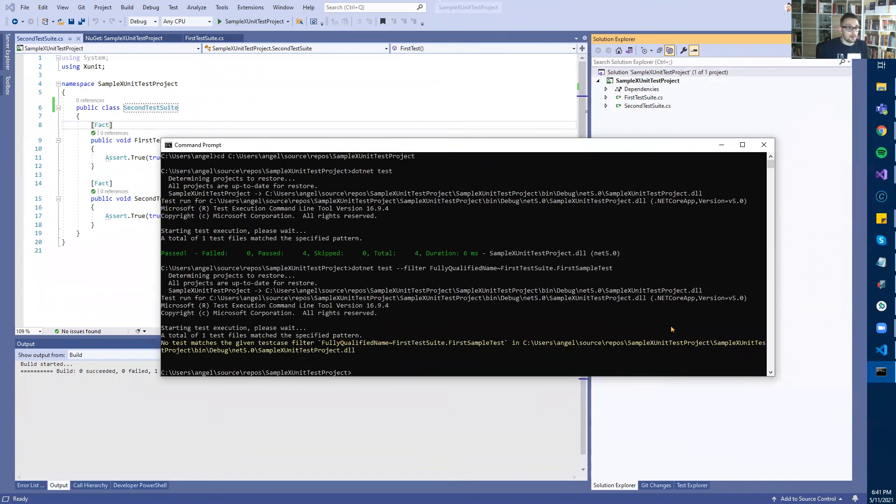
text(dotnet test --filter FullyQualifiedName~FirstTestSuite.)
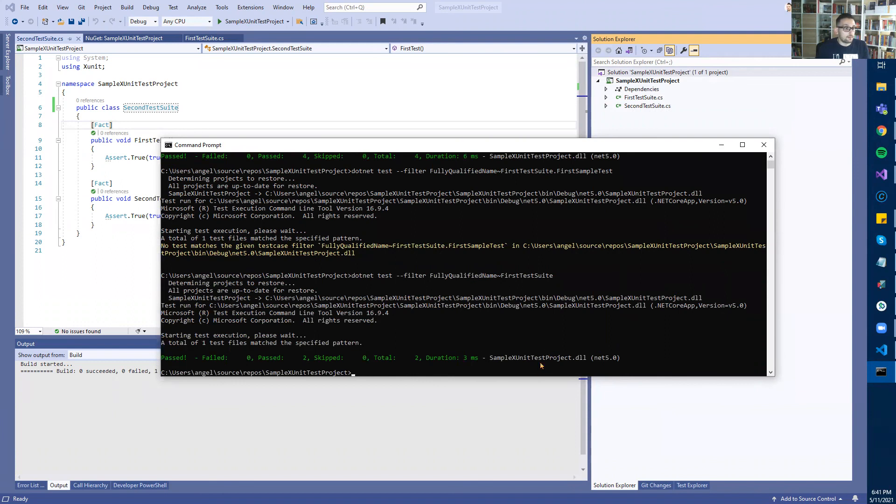
text(dotnet test --filter FullyQualifiedName~FirstTestSuite)
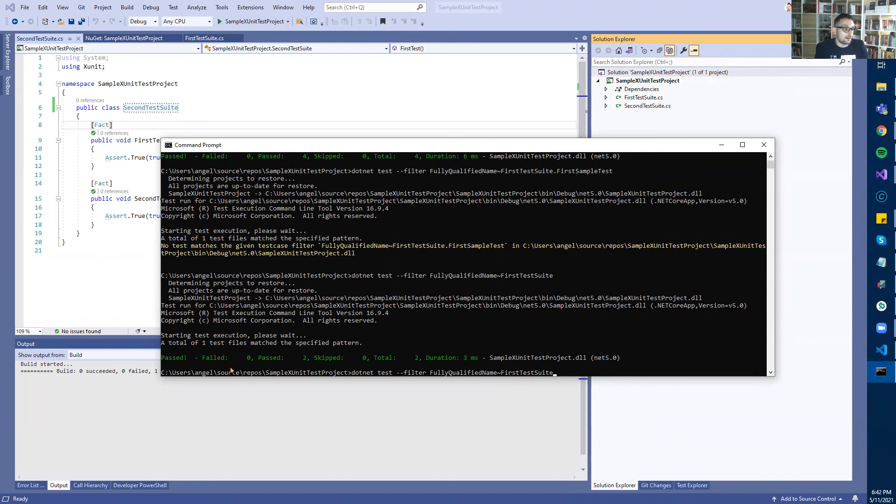
mouse_move(310, 361)
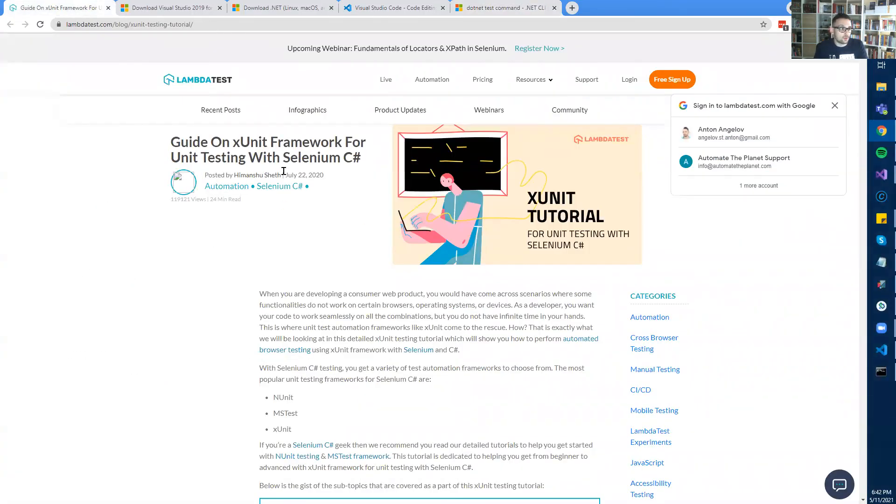
scroll(down, 3)
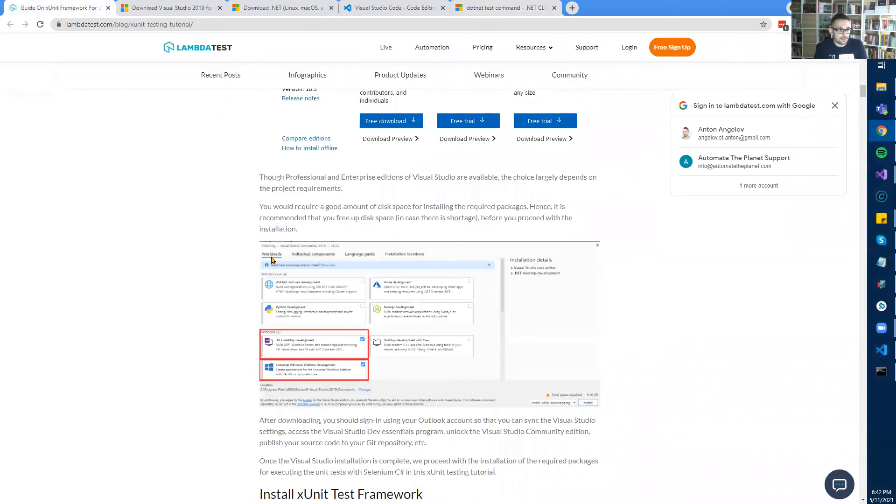
scroll(down, 3)
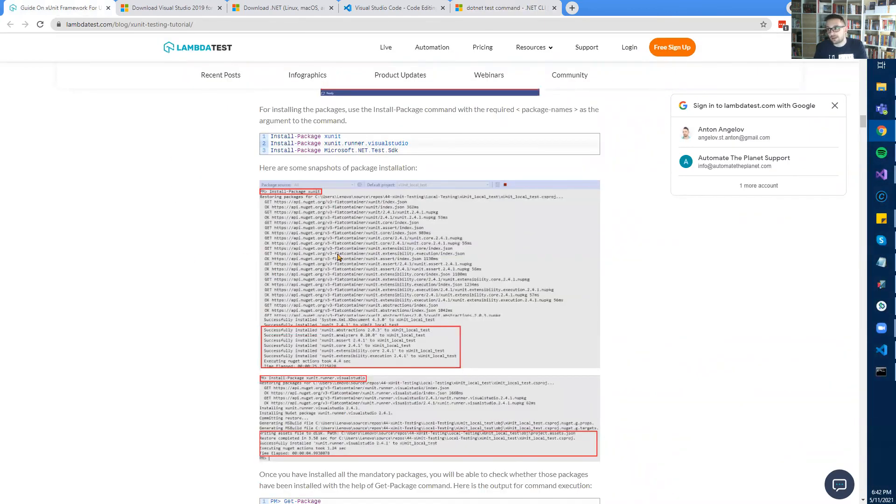